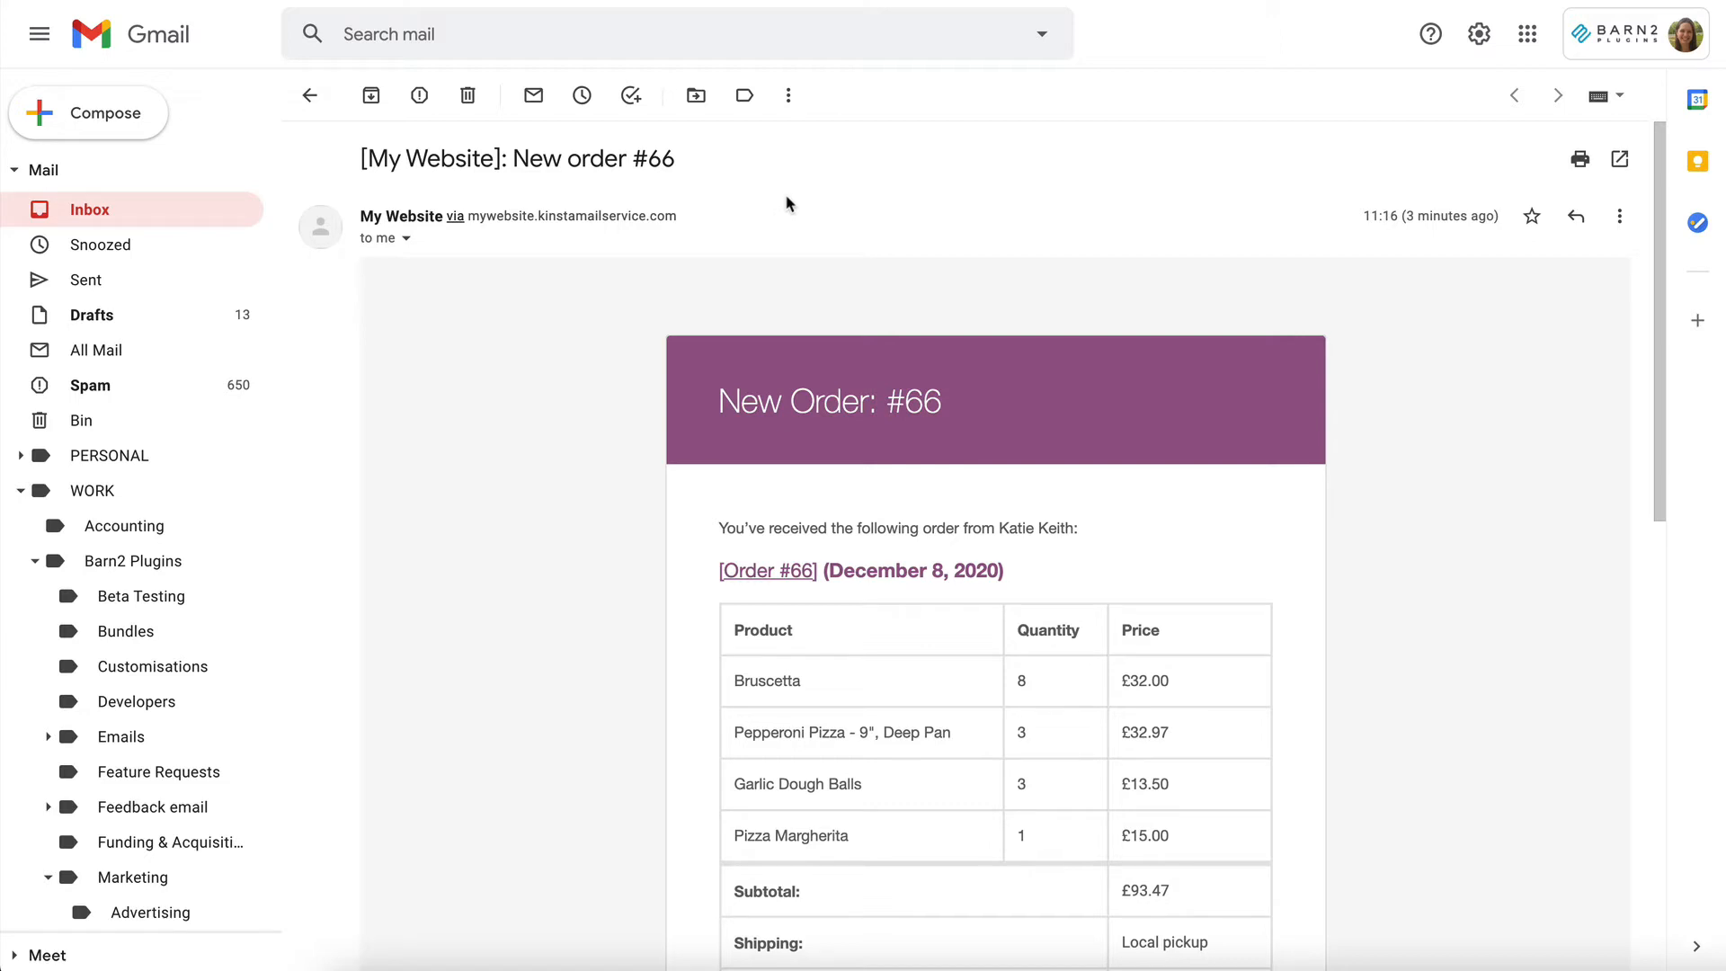
pyautogui.moveTo(386, 156)
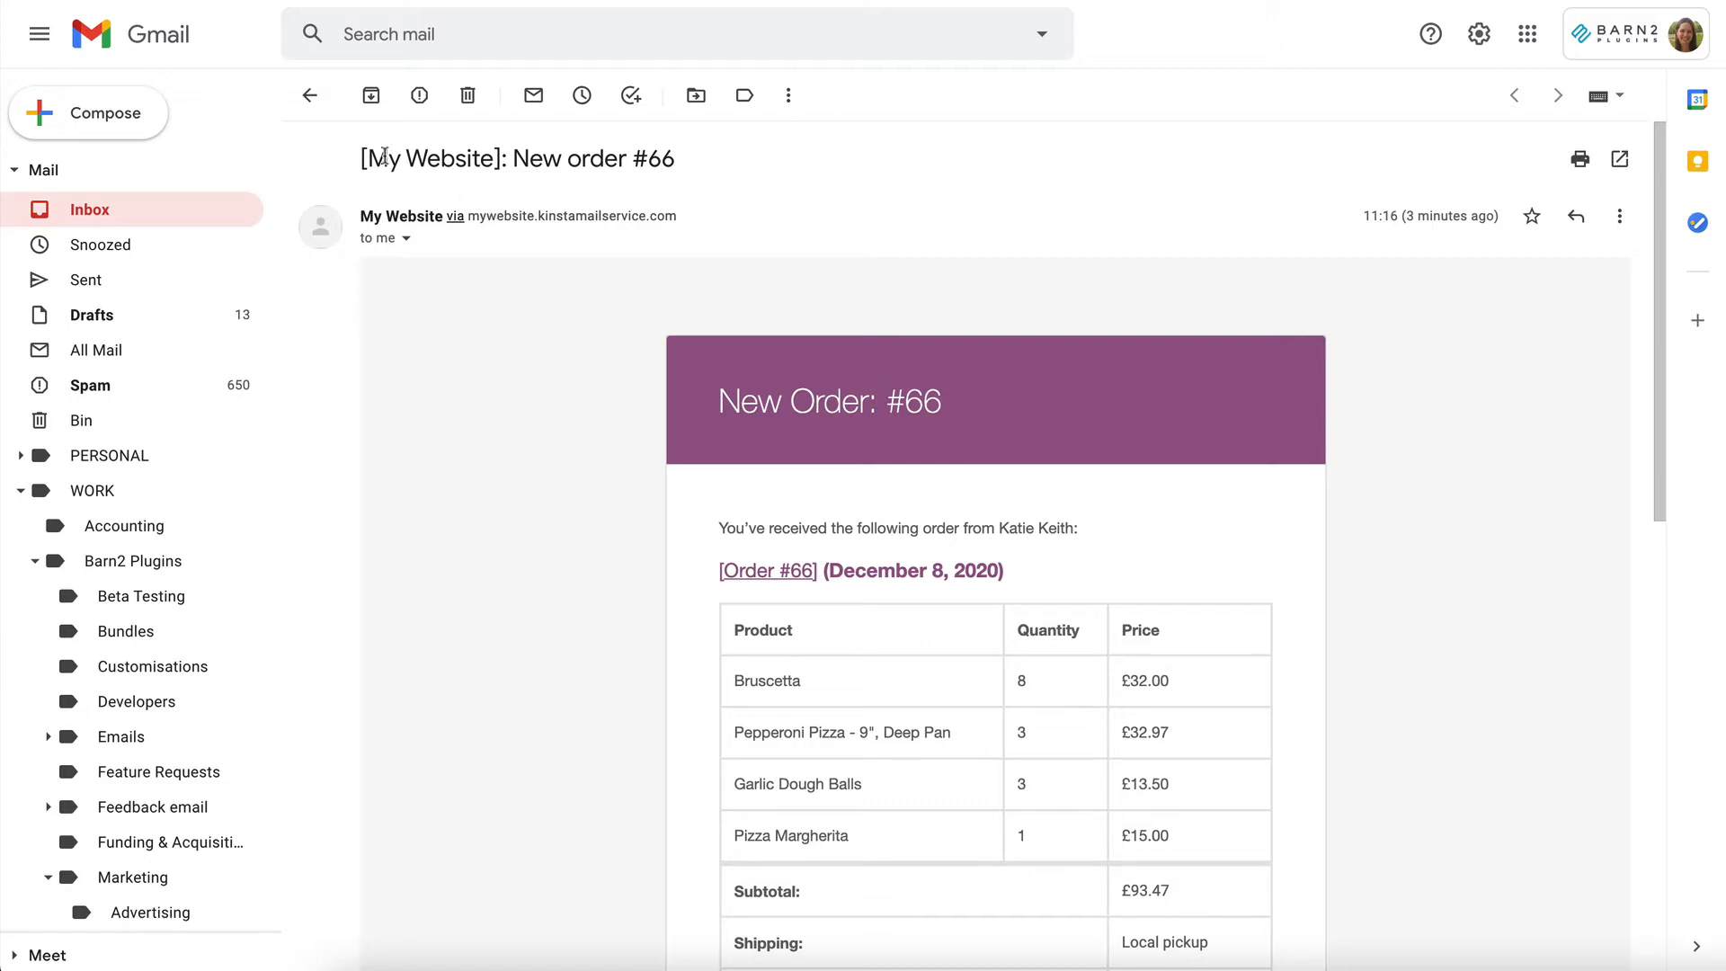
# Step: Review the order notification email, noting the pepperoni pizza size and Cash on delivery payment
pyautogui.scroll(-3)
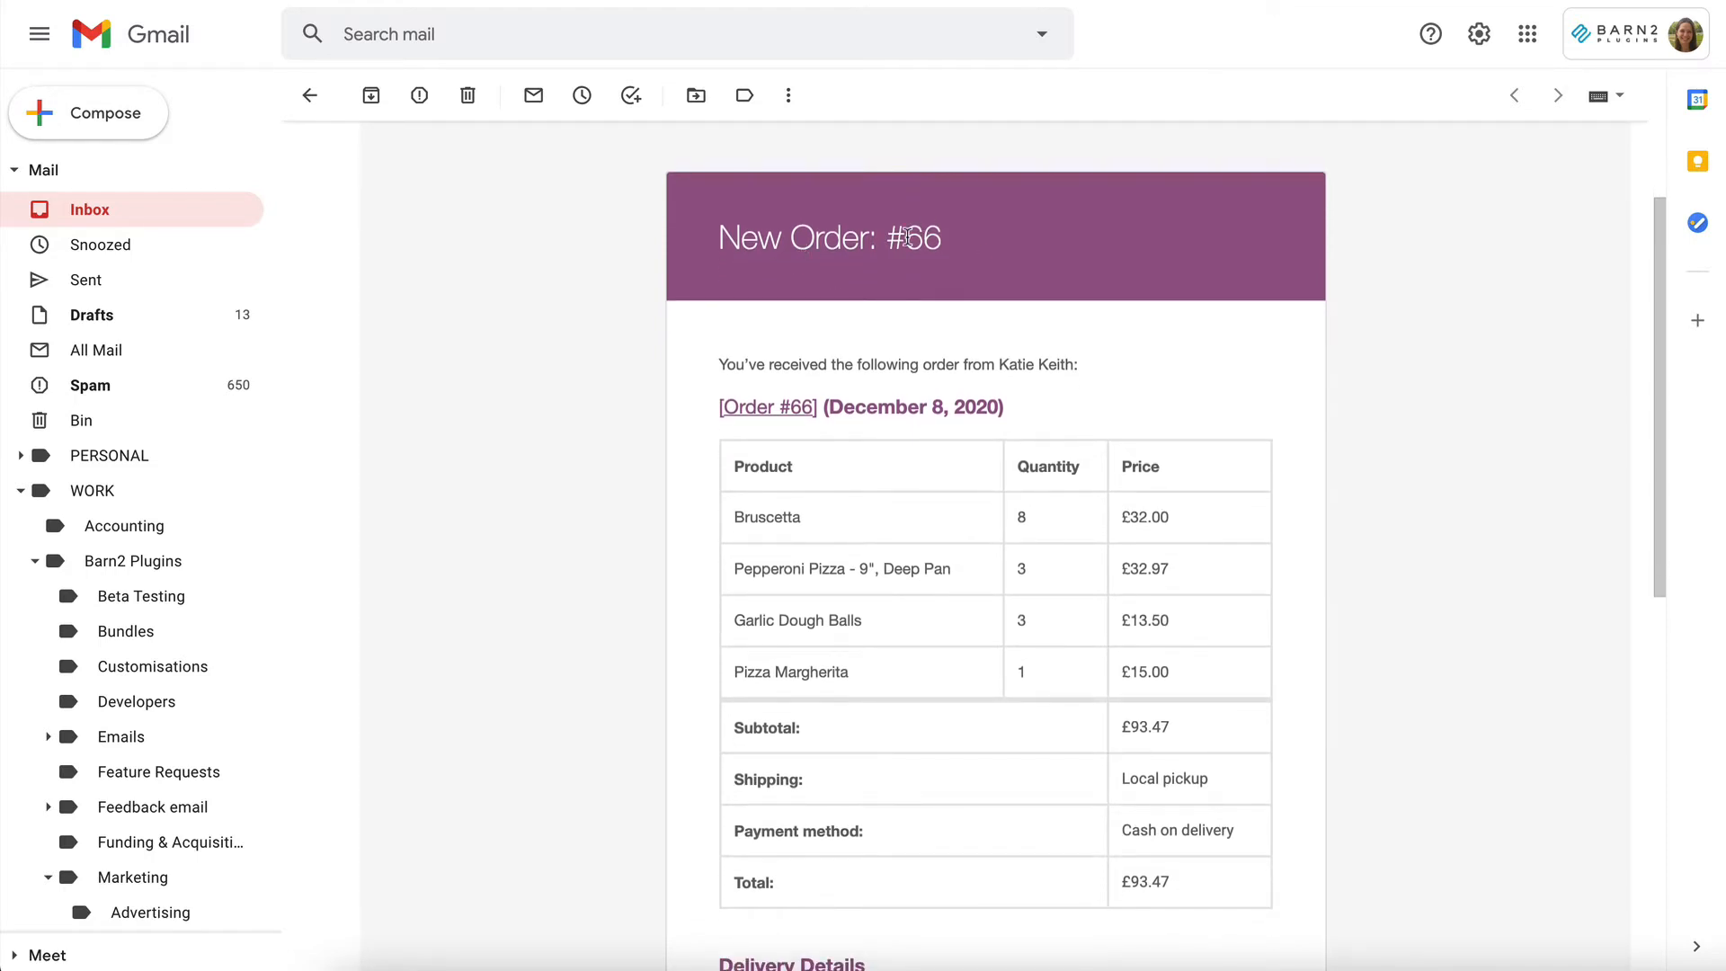
pyautogui.scroll(-3)
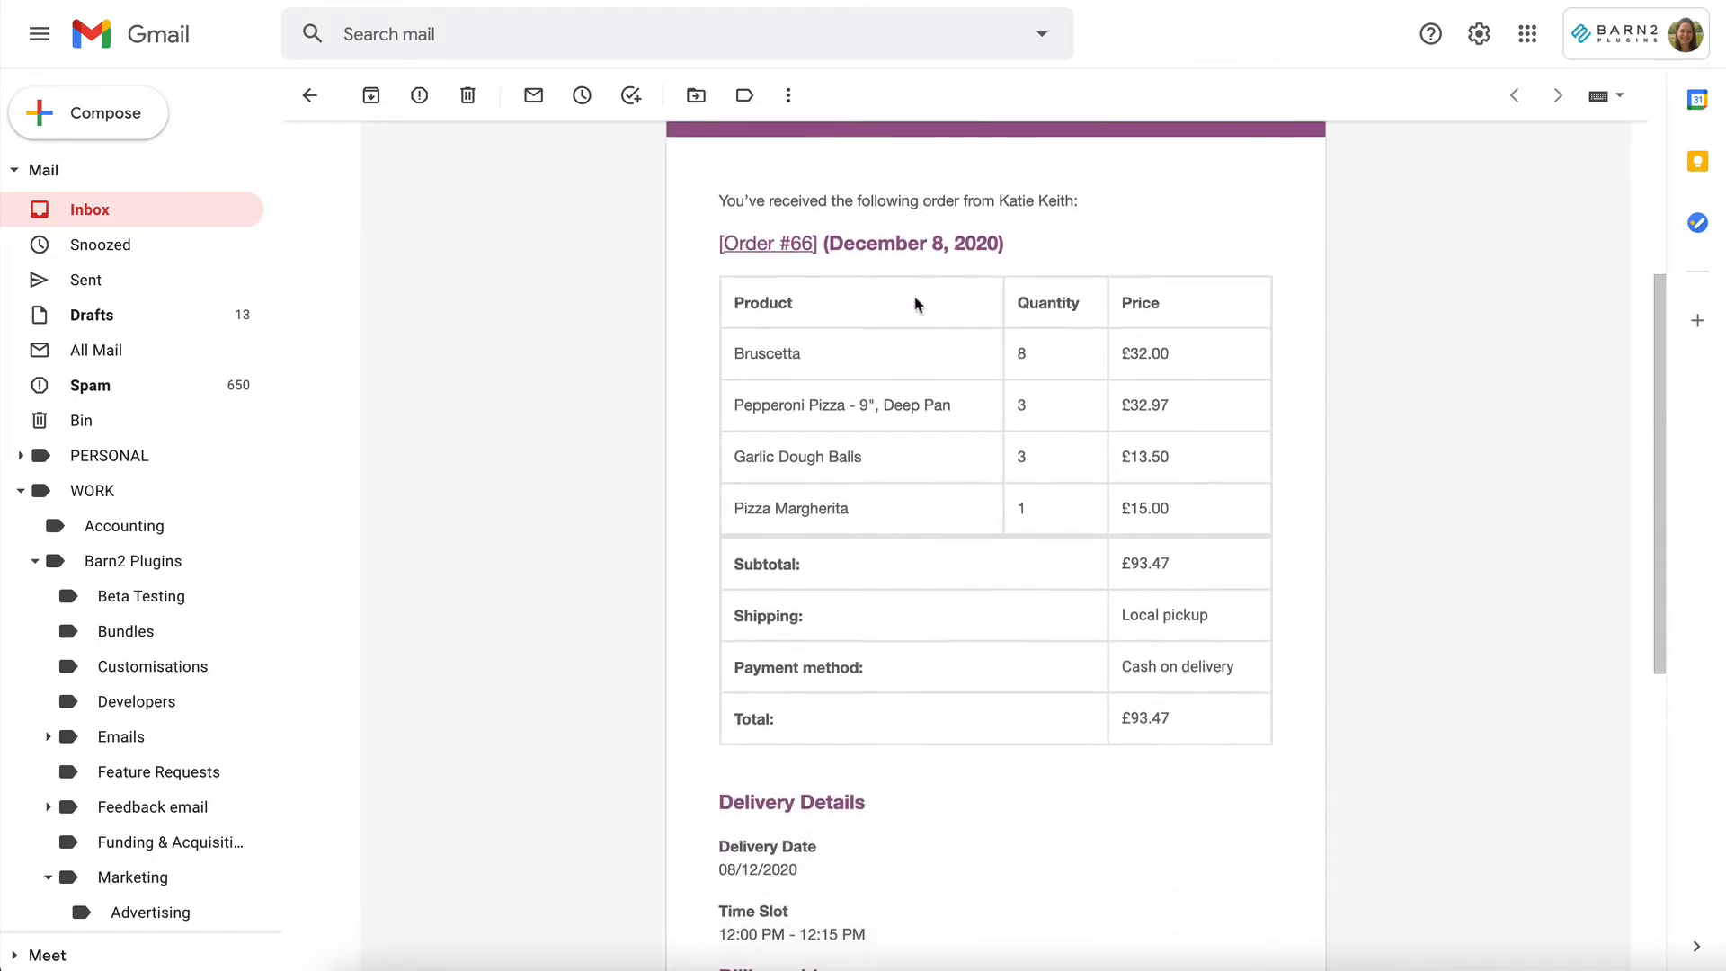
pyautogui.scroll(-3)
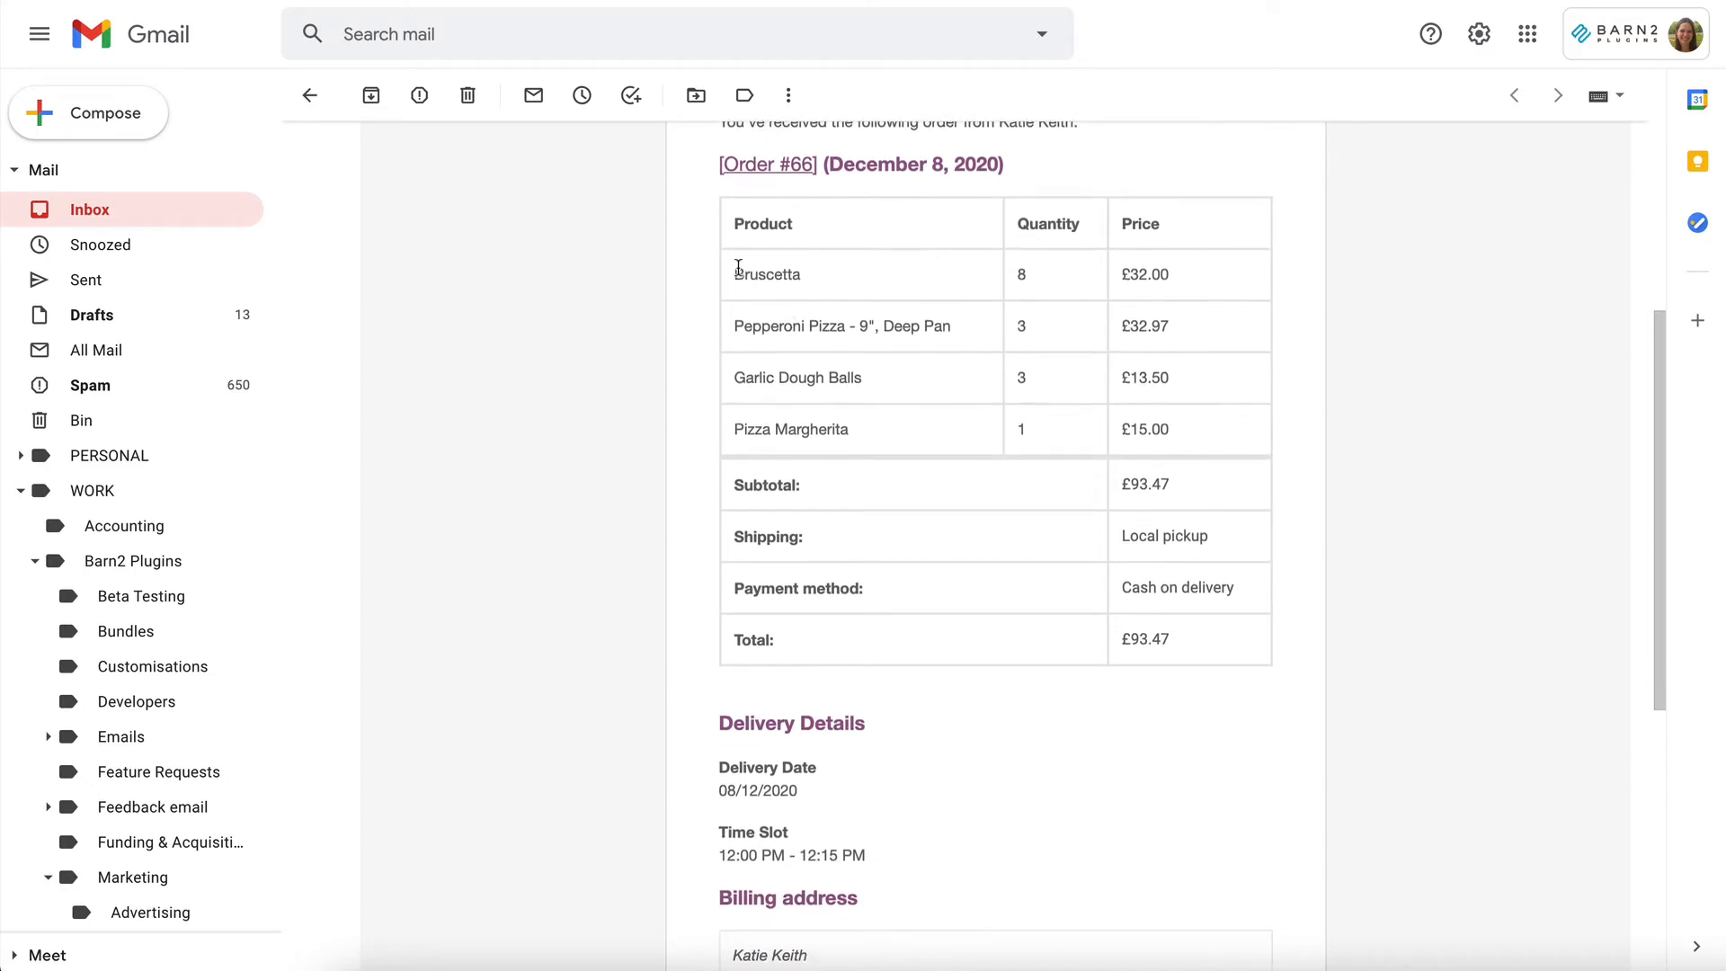
pyautogui.moveTo(864, 326)
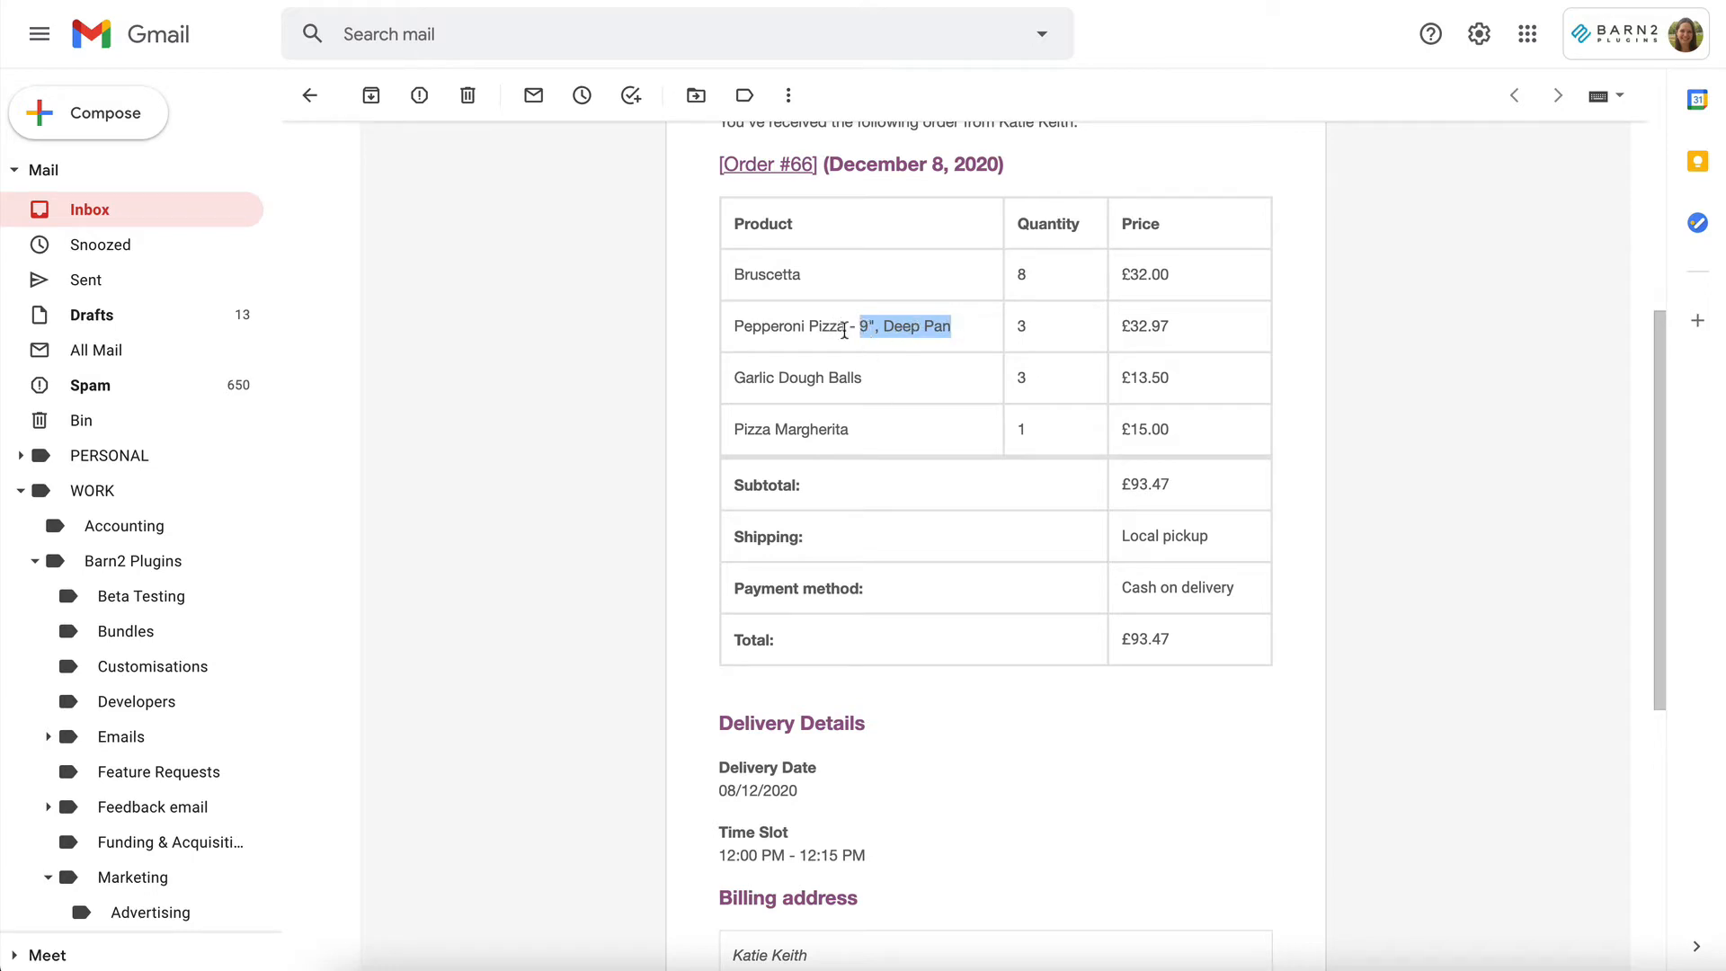
pyautogui.click(903, 325)
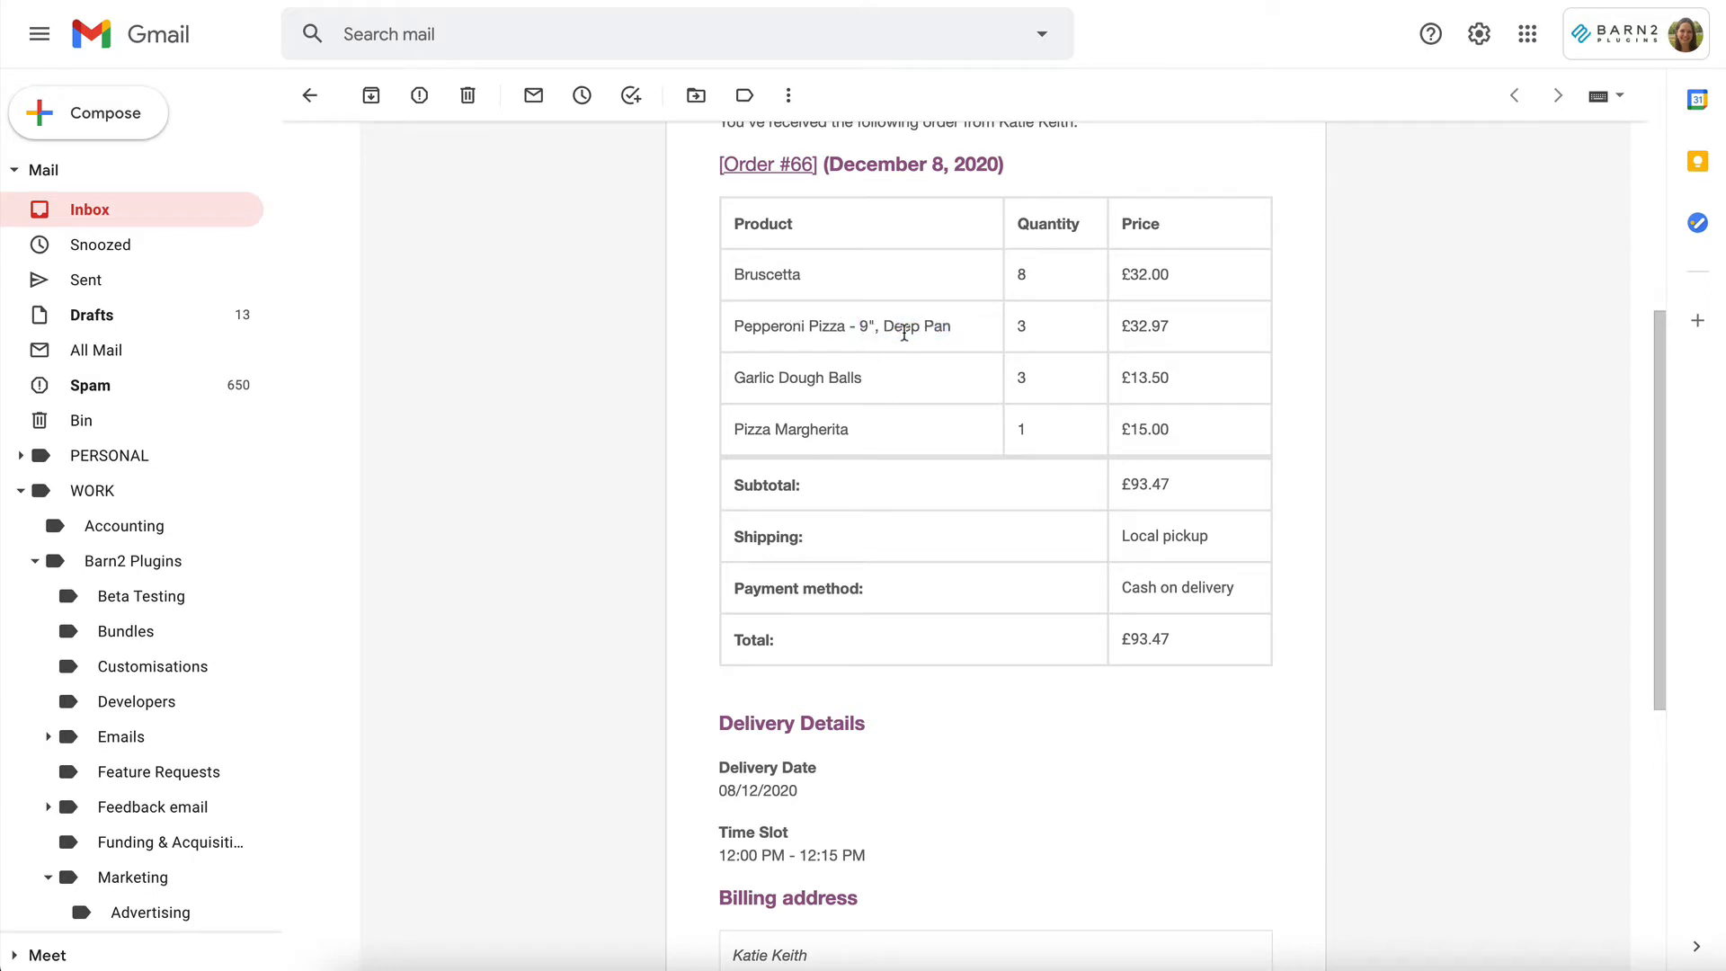
pyautogui.moveTo(1033, 442)
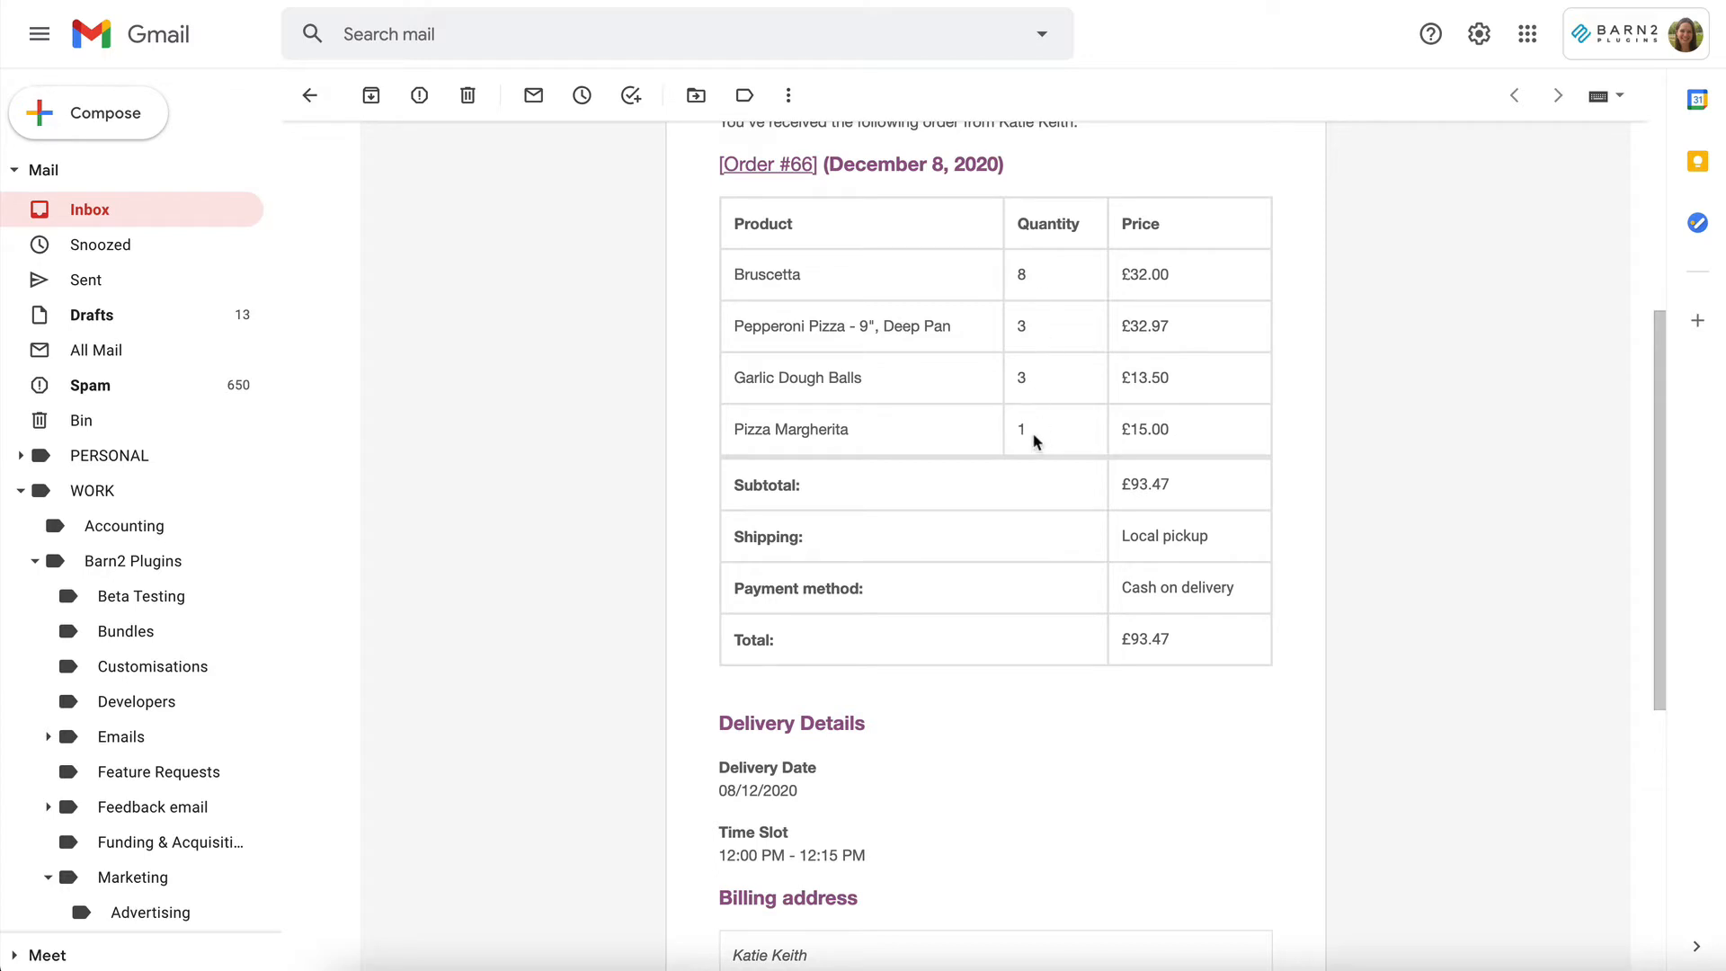
pyautogui.scroll(-3)
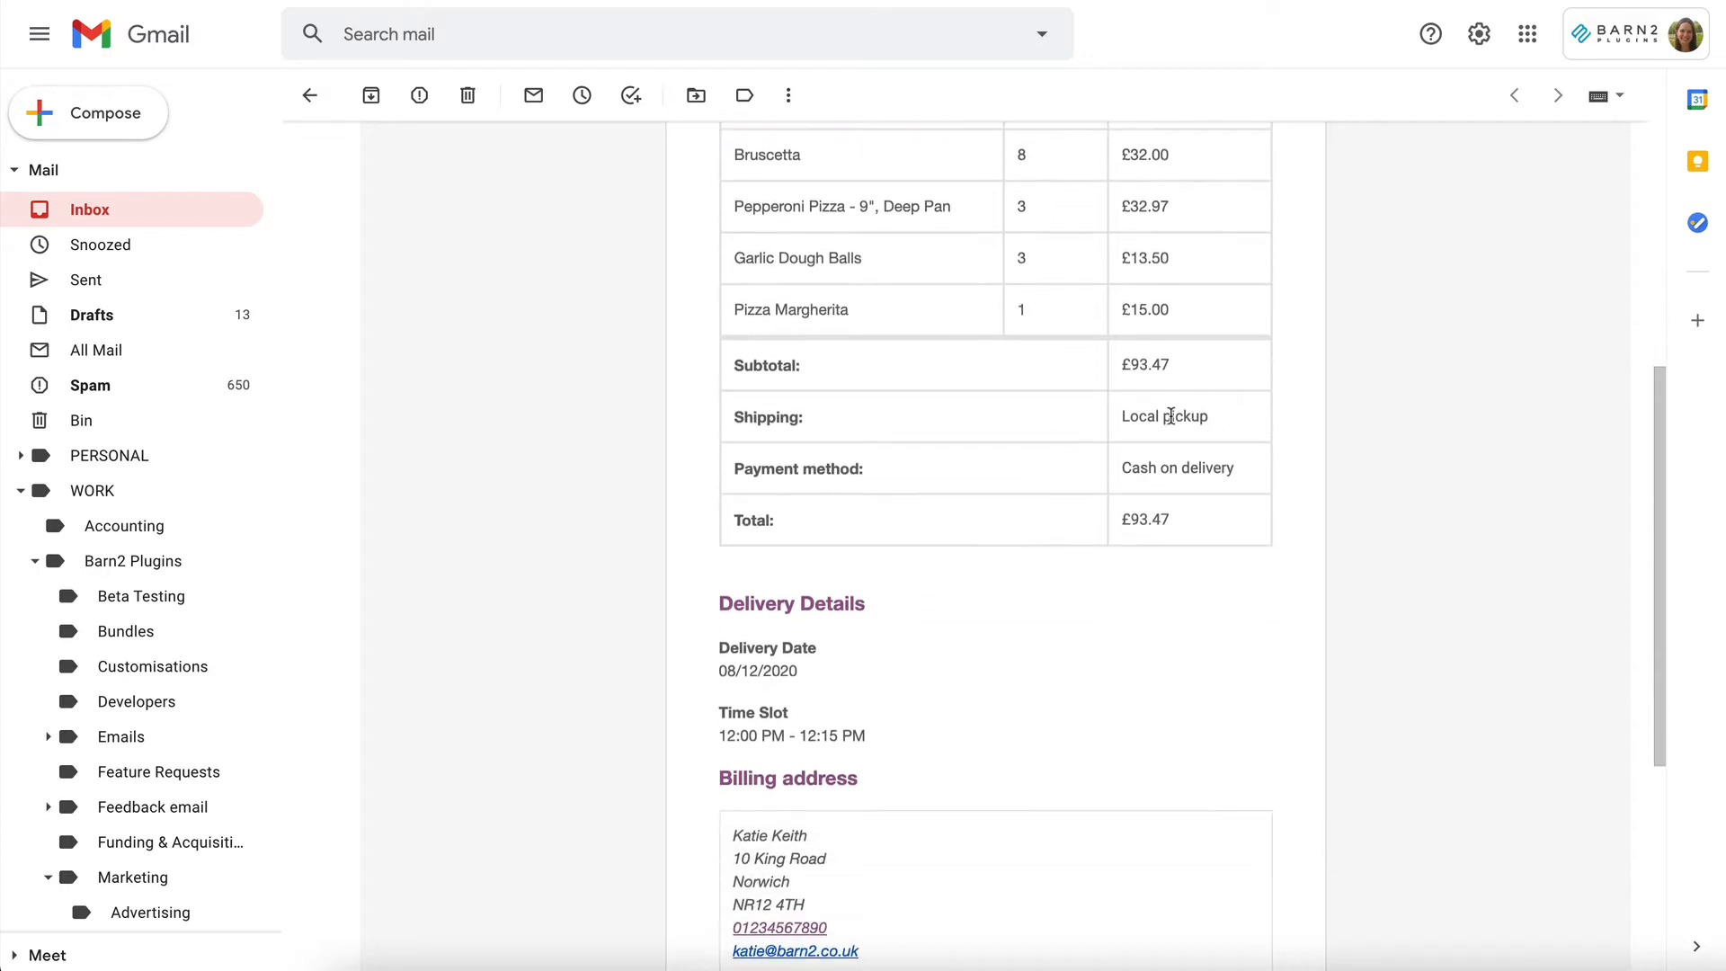
pyautogui.doubleClick(1176, 468)
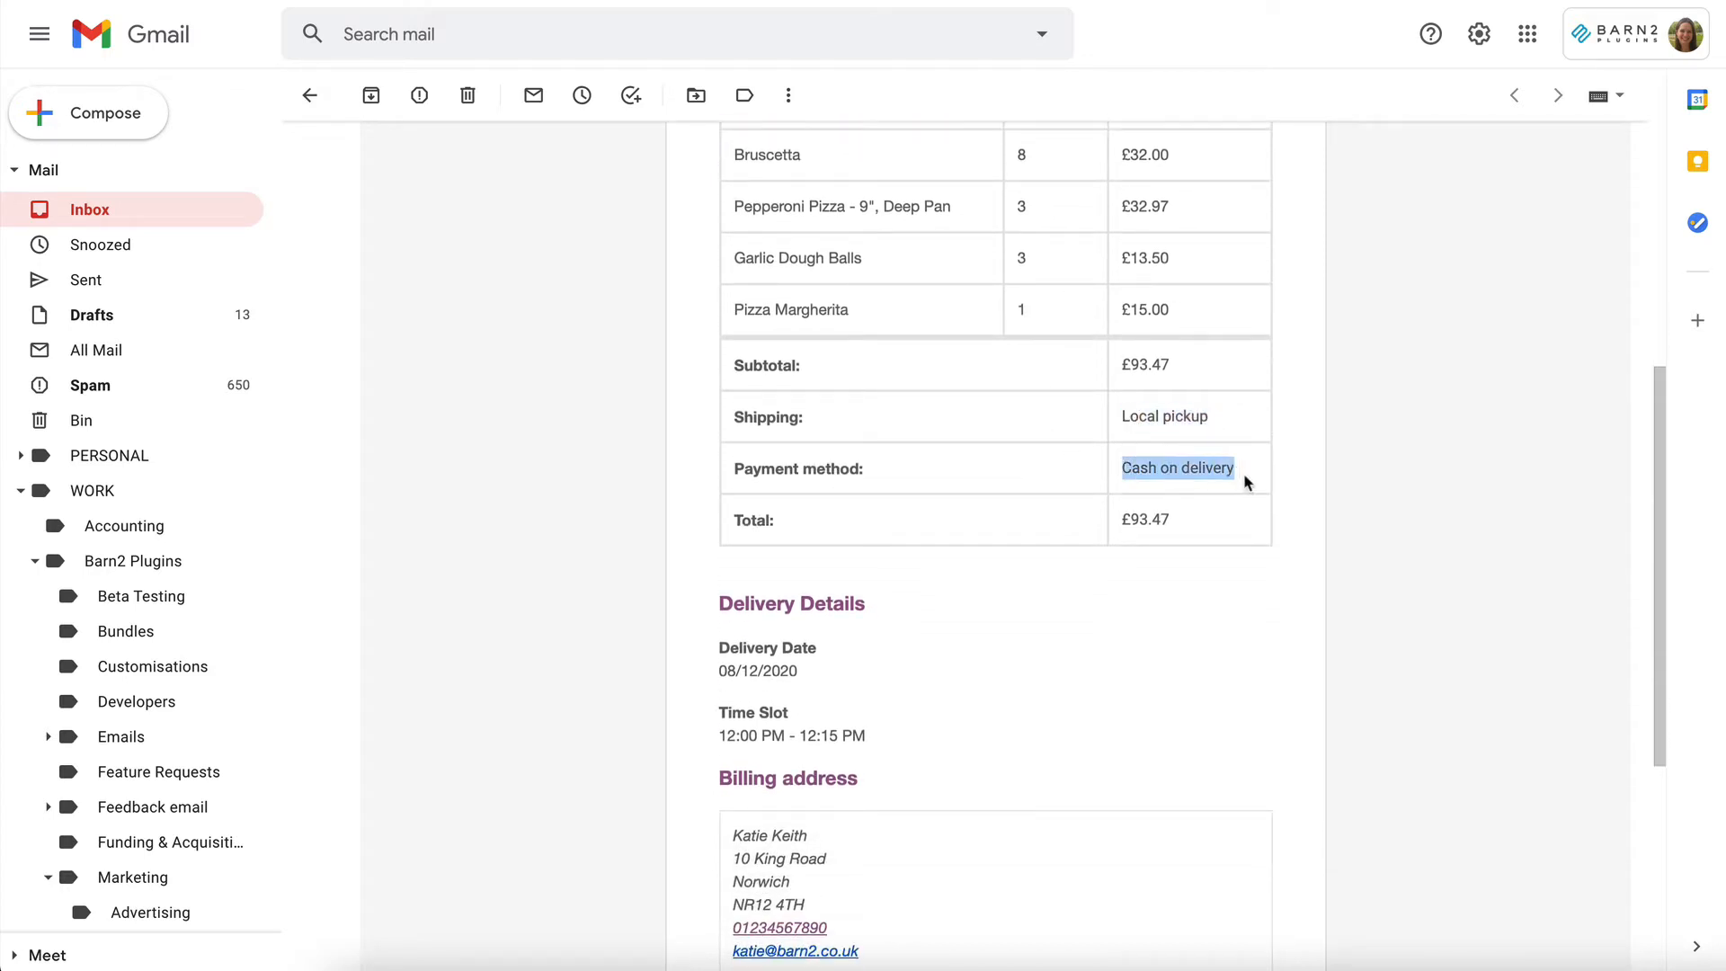
pyautogui.scroll(-3)
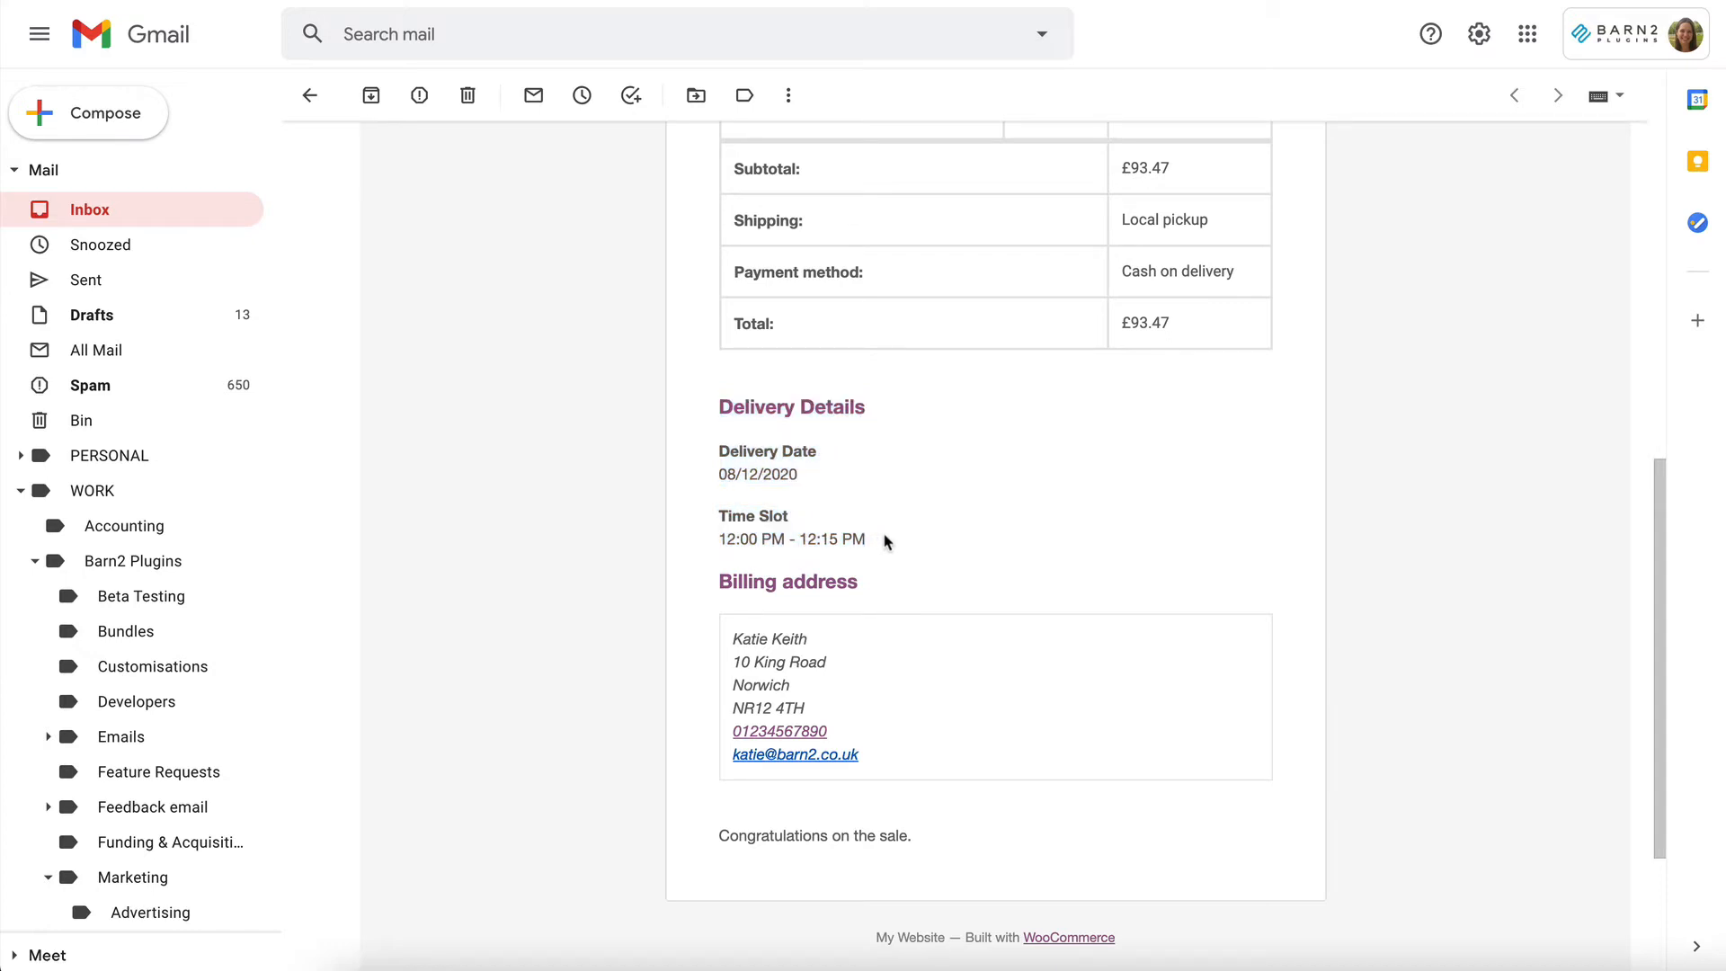
pyautogui.moveTo(760, 636)
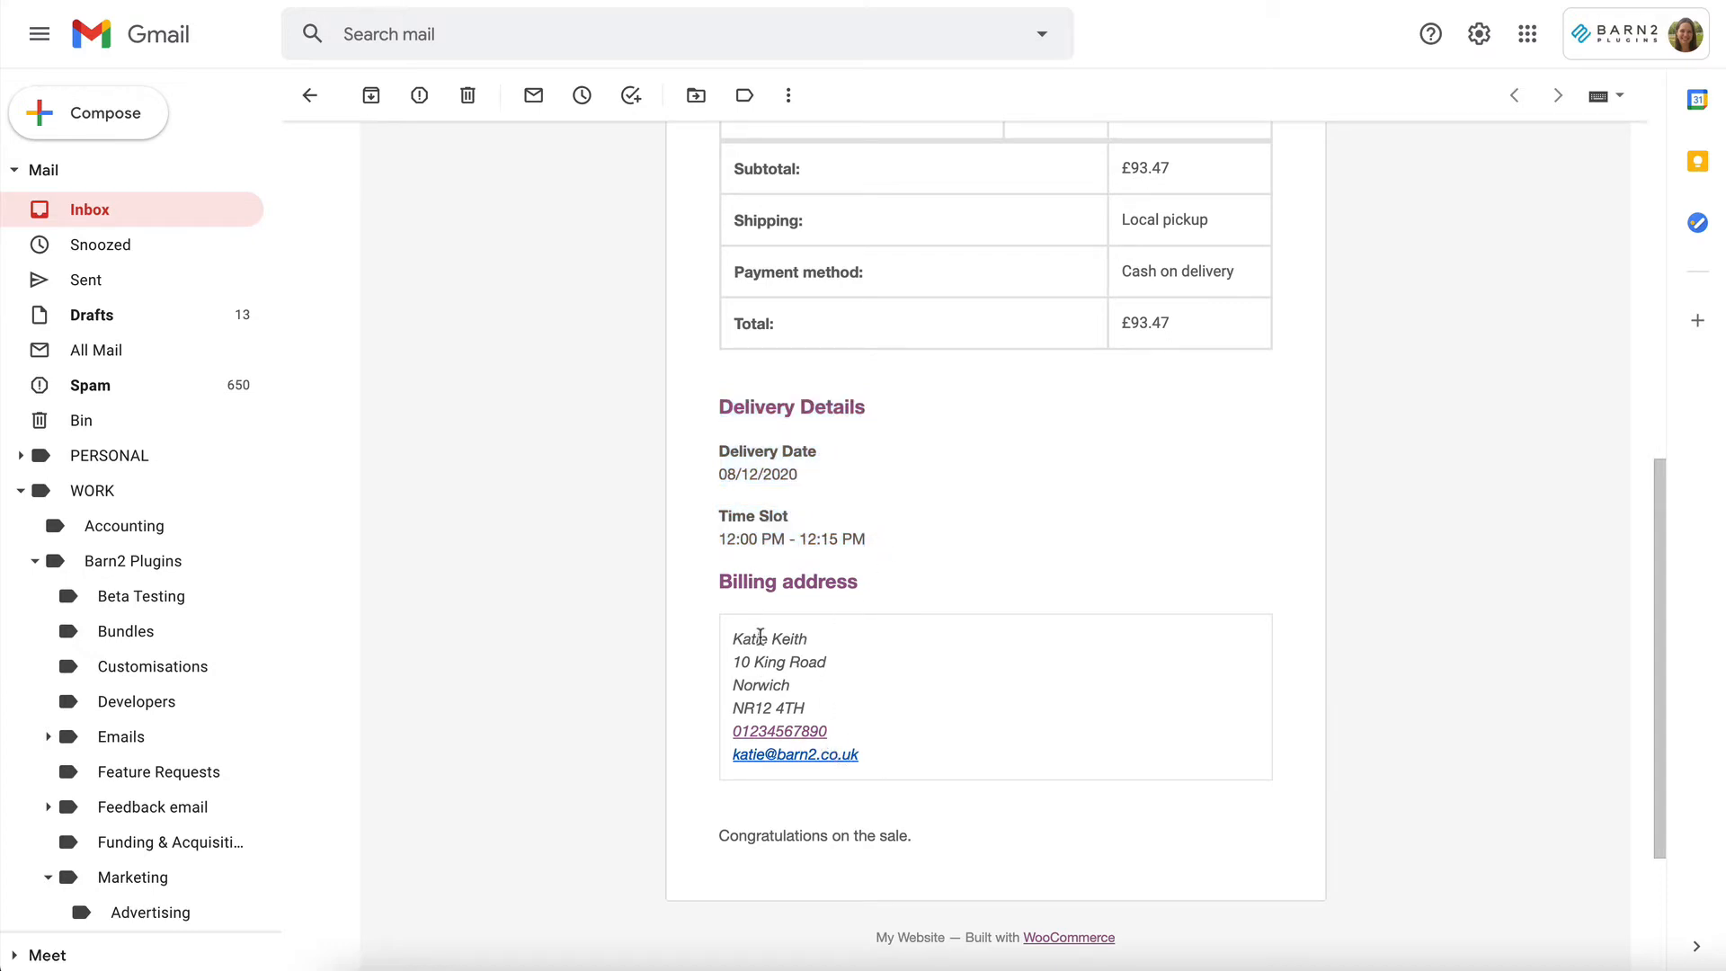
pyautogui.moveTo(881, 761)
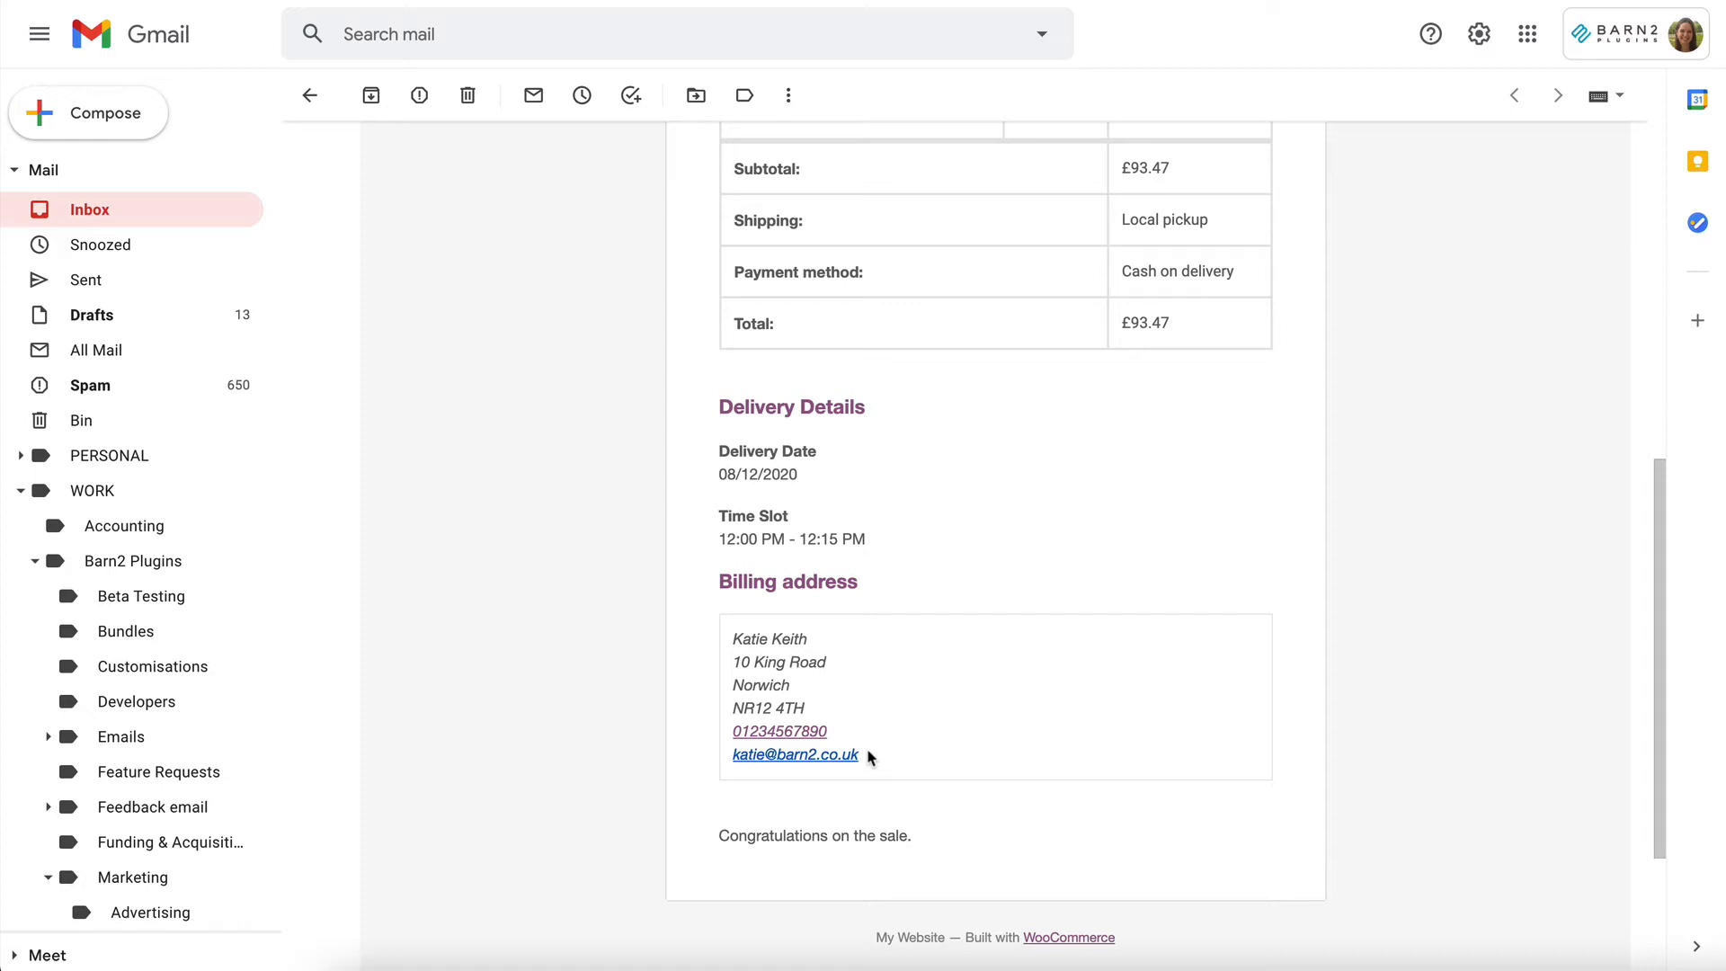
pyautogui.moveTo(875, 756)
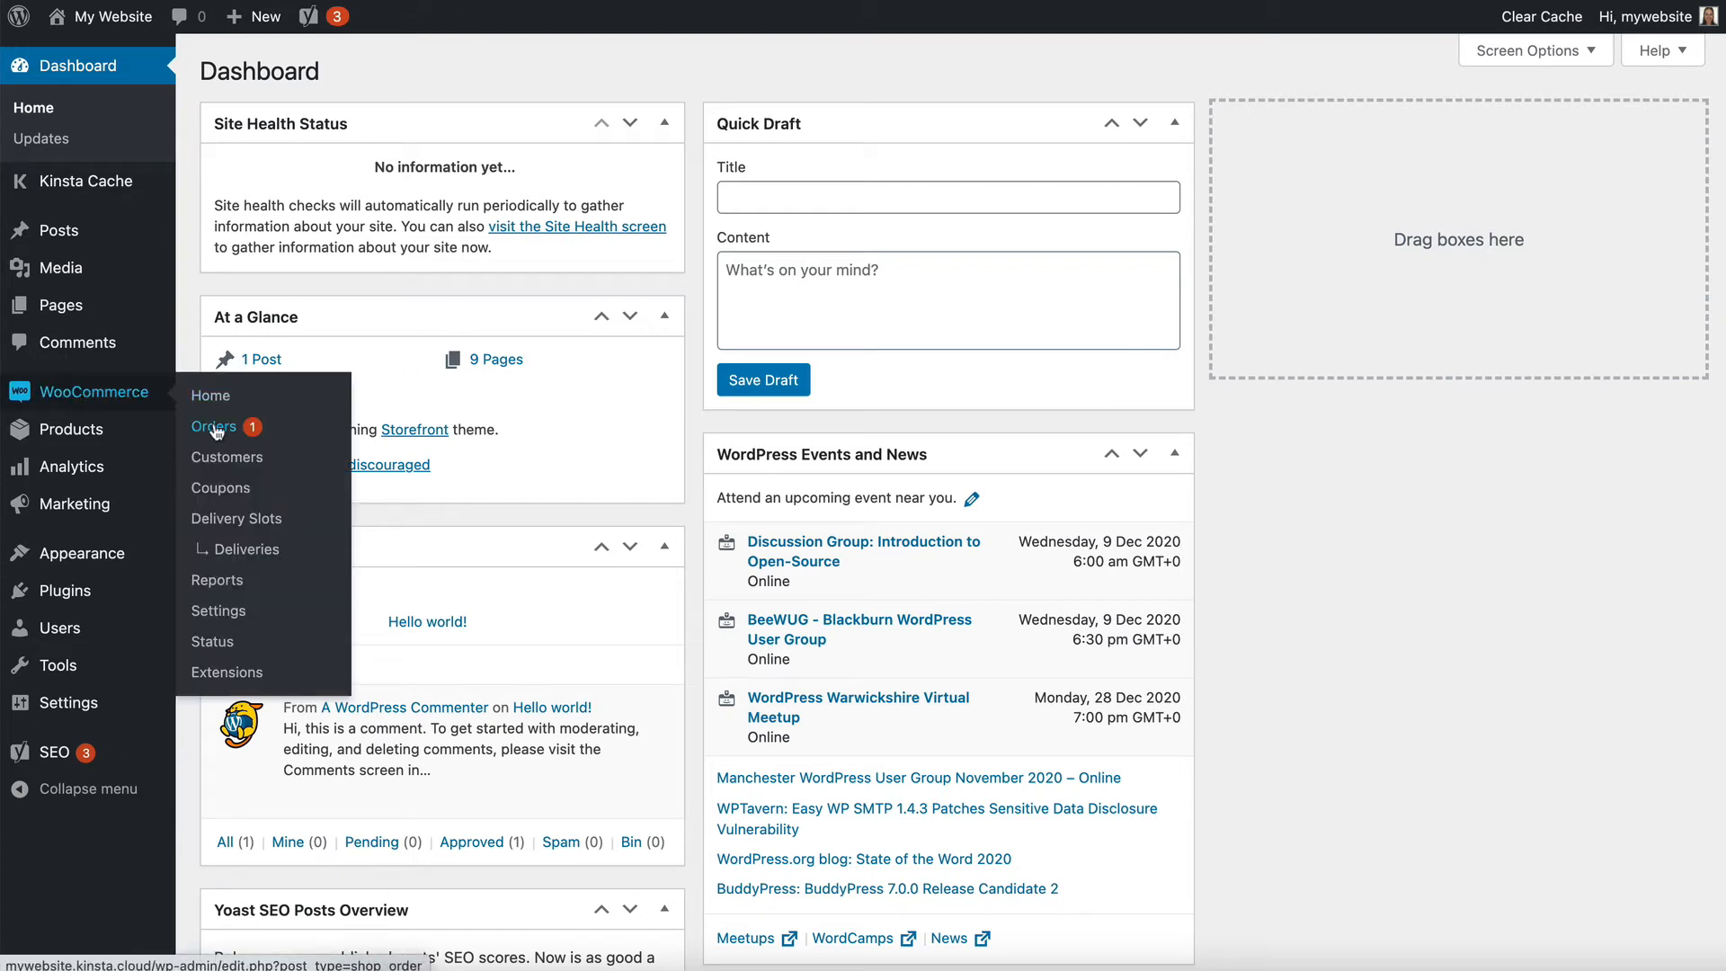
# Step: Show the WooCommerce Orders list with order #66 from Katie Keith still Processing
pyautogui.click(213, 427)
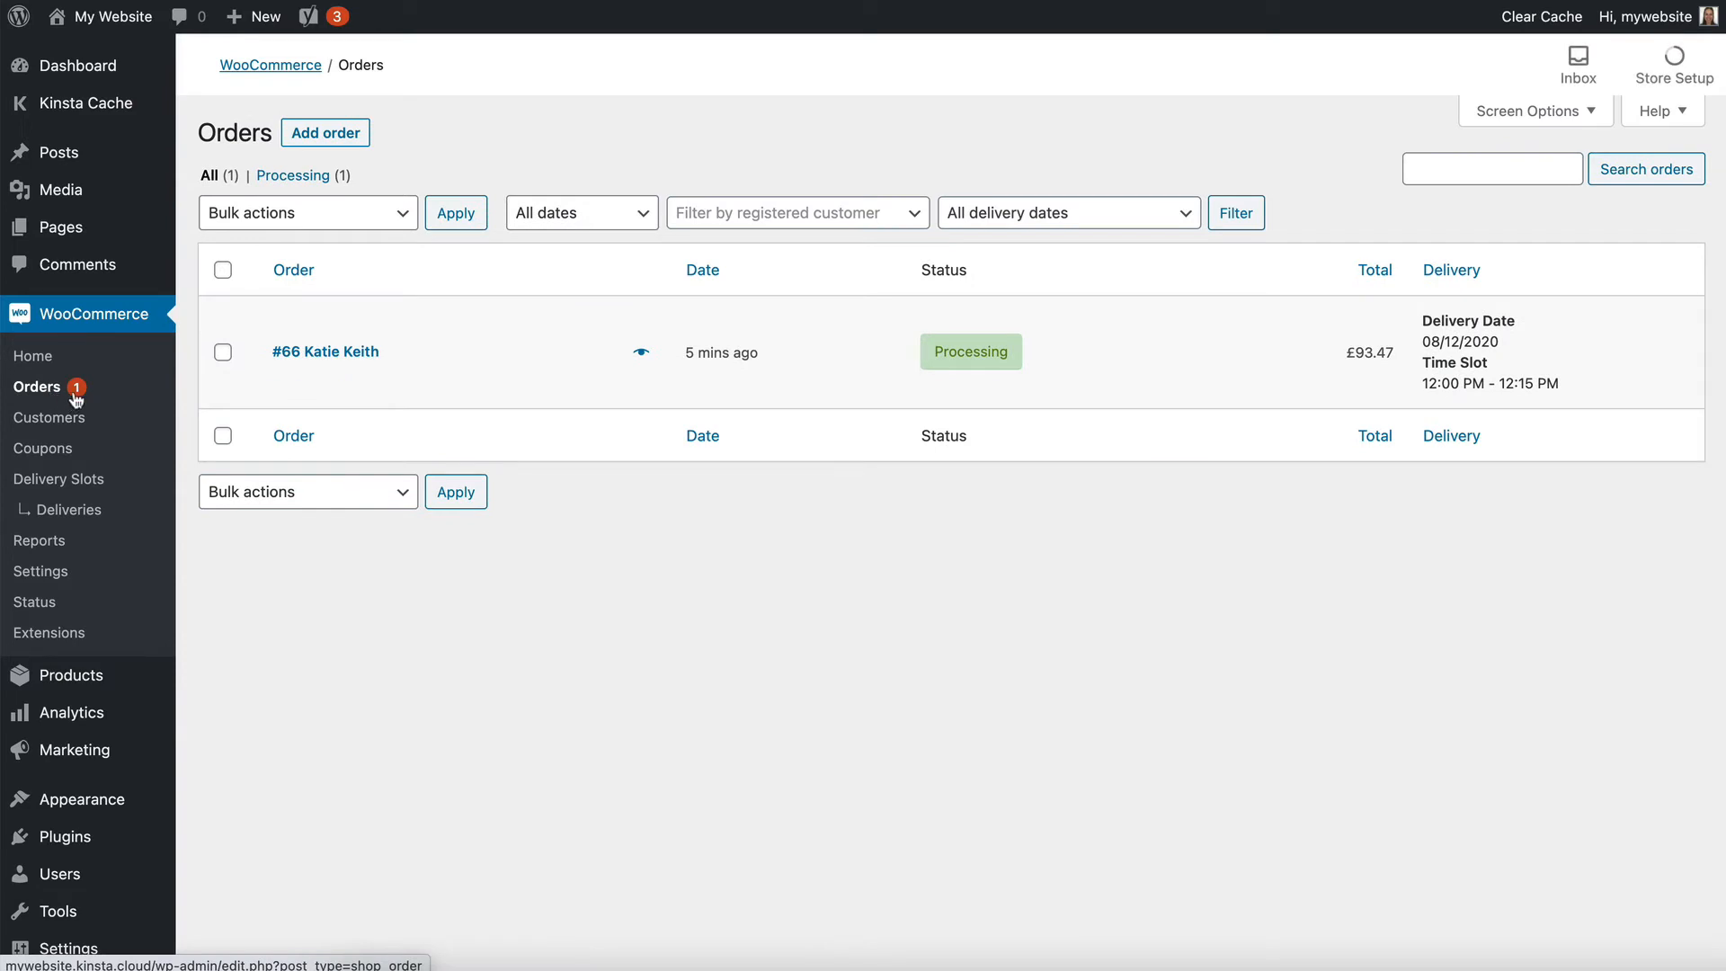
pyautogui.moveTo(970, 352)
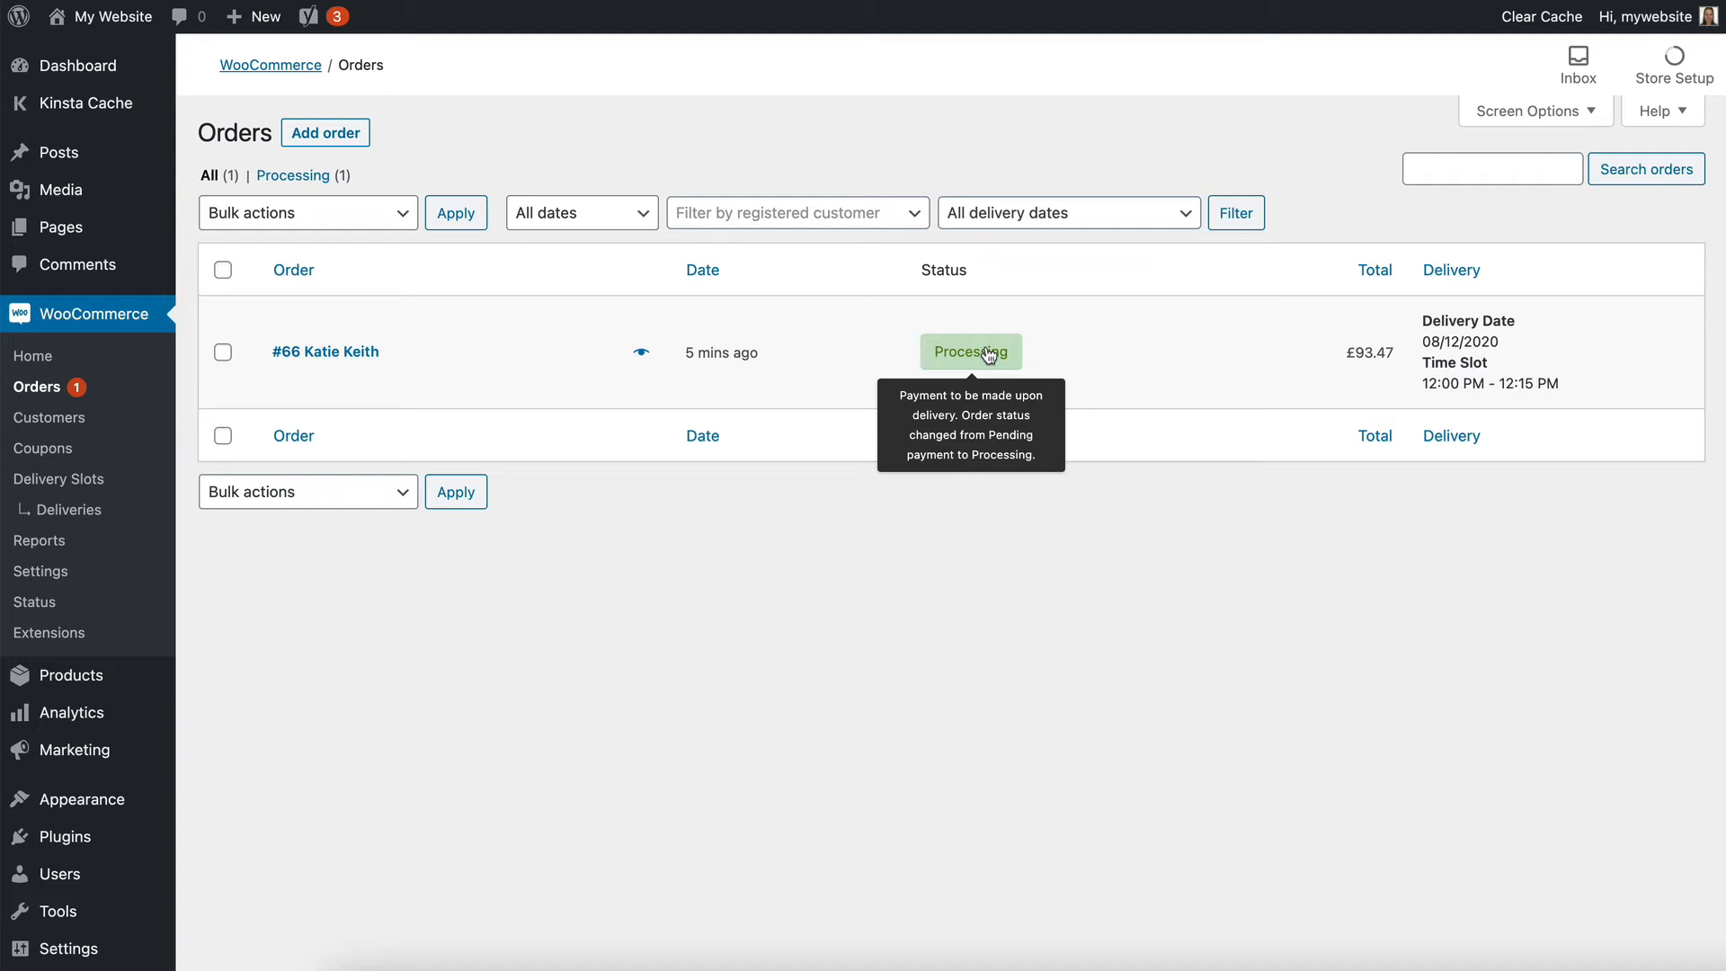
pyautogui.moveTo(906, 519)
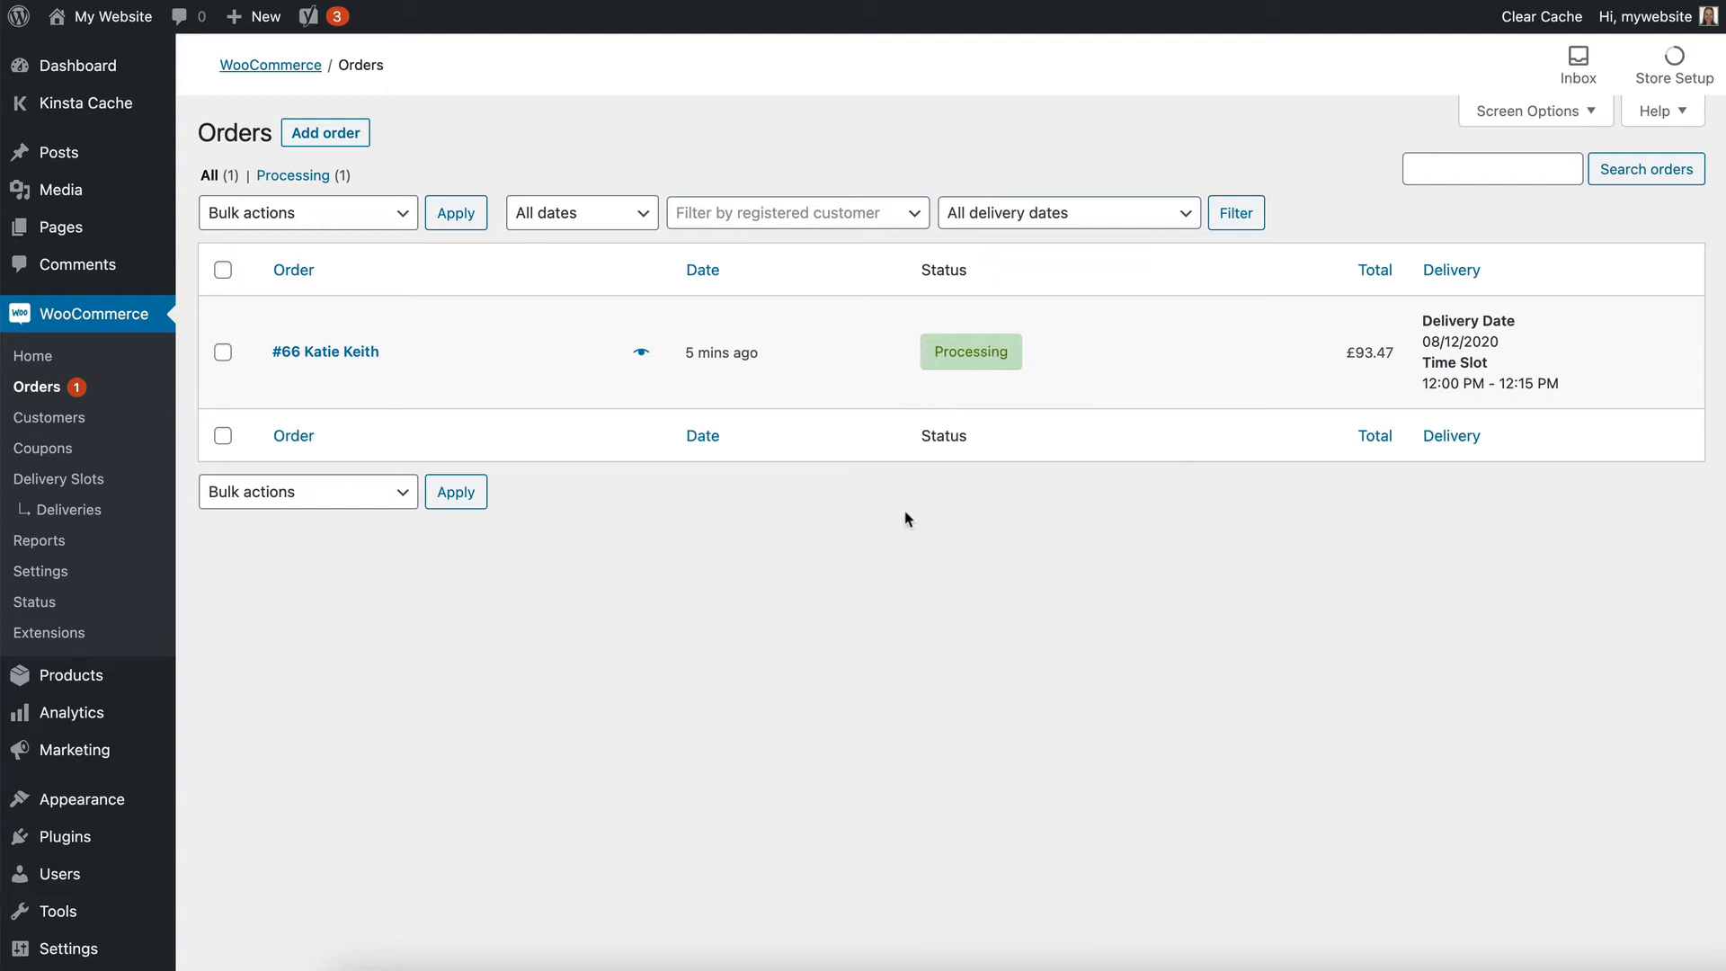
pyautogui.moveTo(1518, 348)
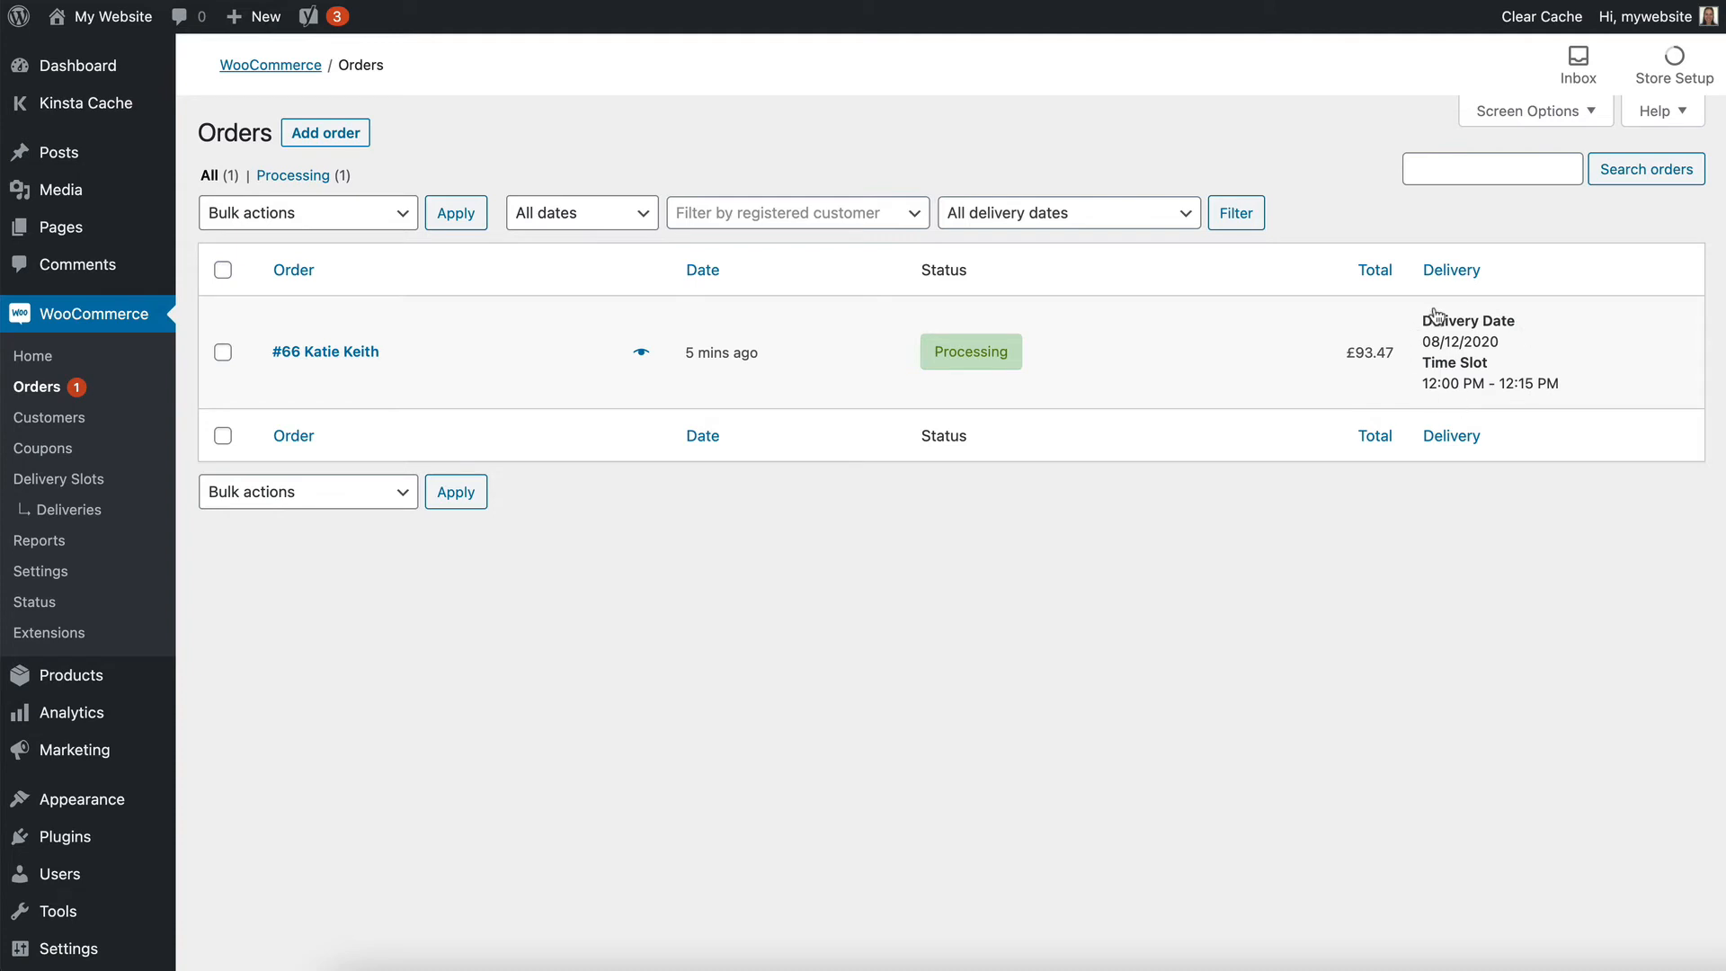
pyautogui.moveTo(1509, 393)
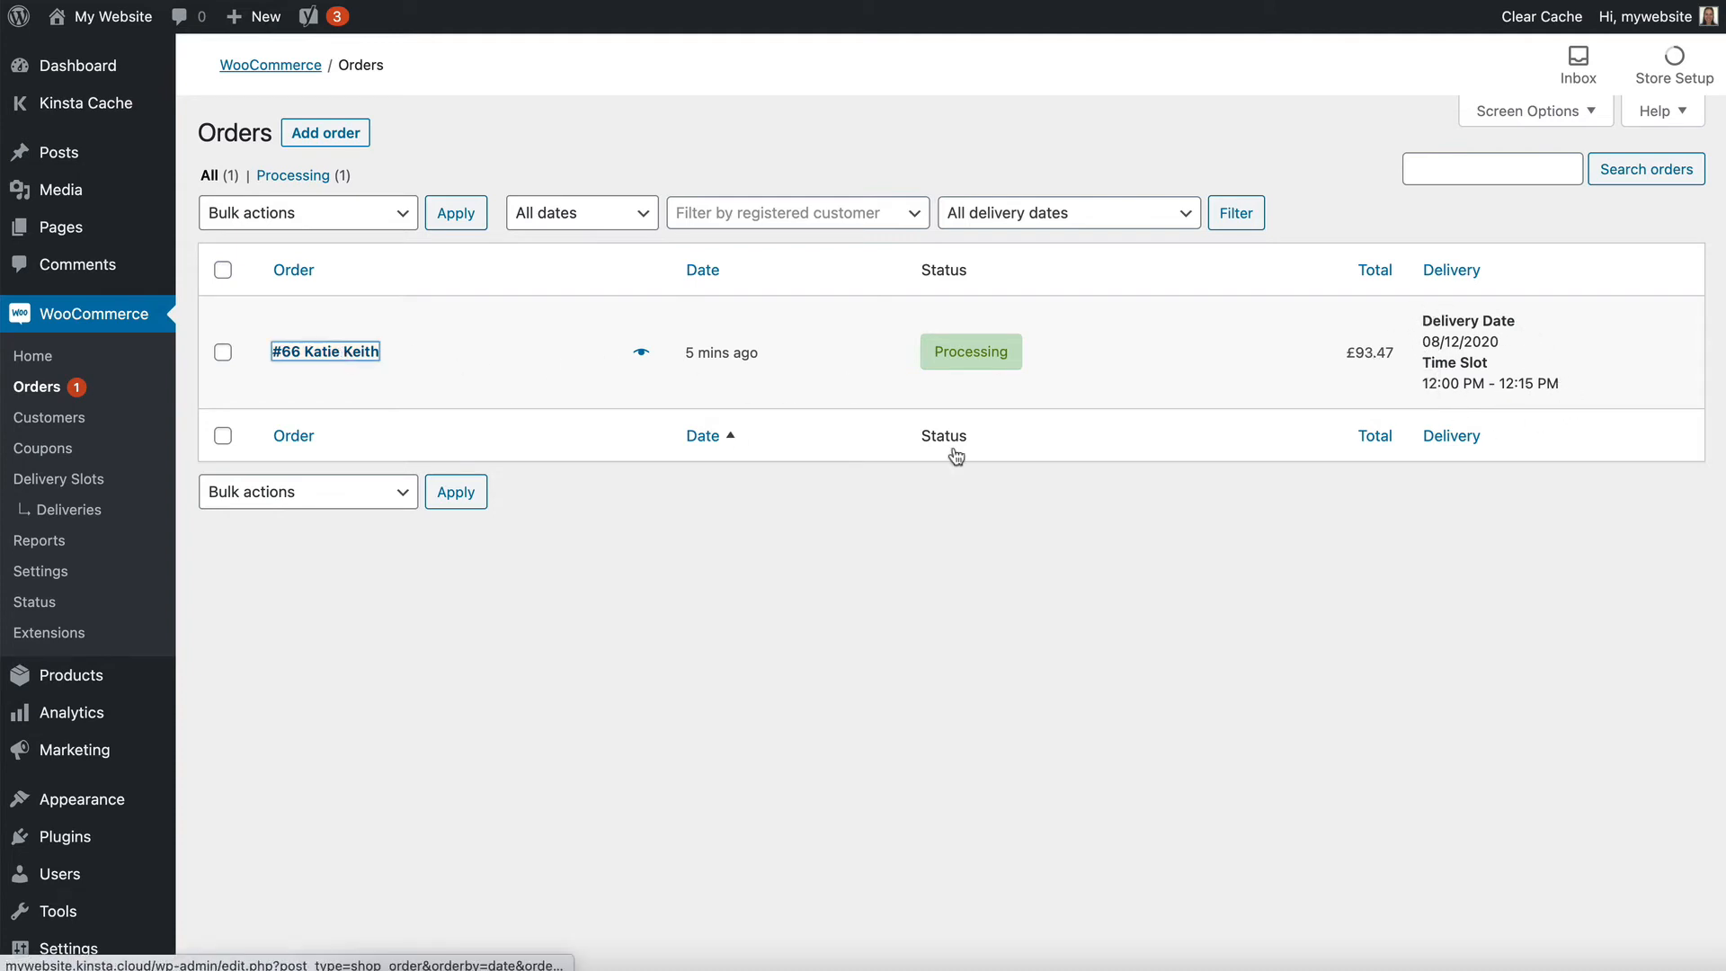
# Step: Change order #66's status to Completed, update it, and return to the Orders list
pyautogui.click(325, 351)
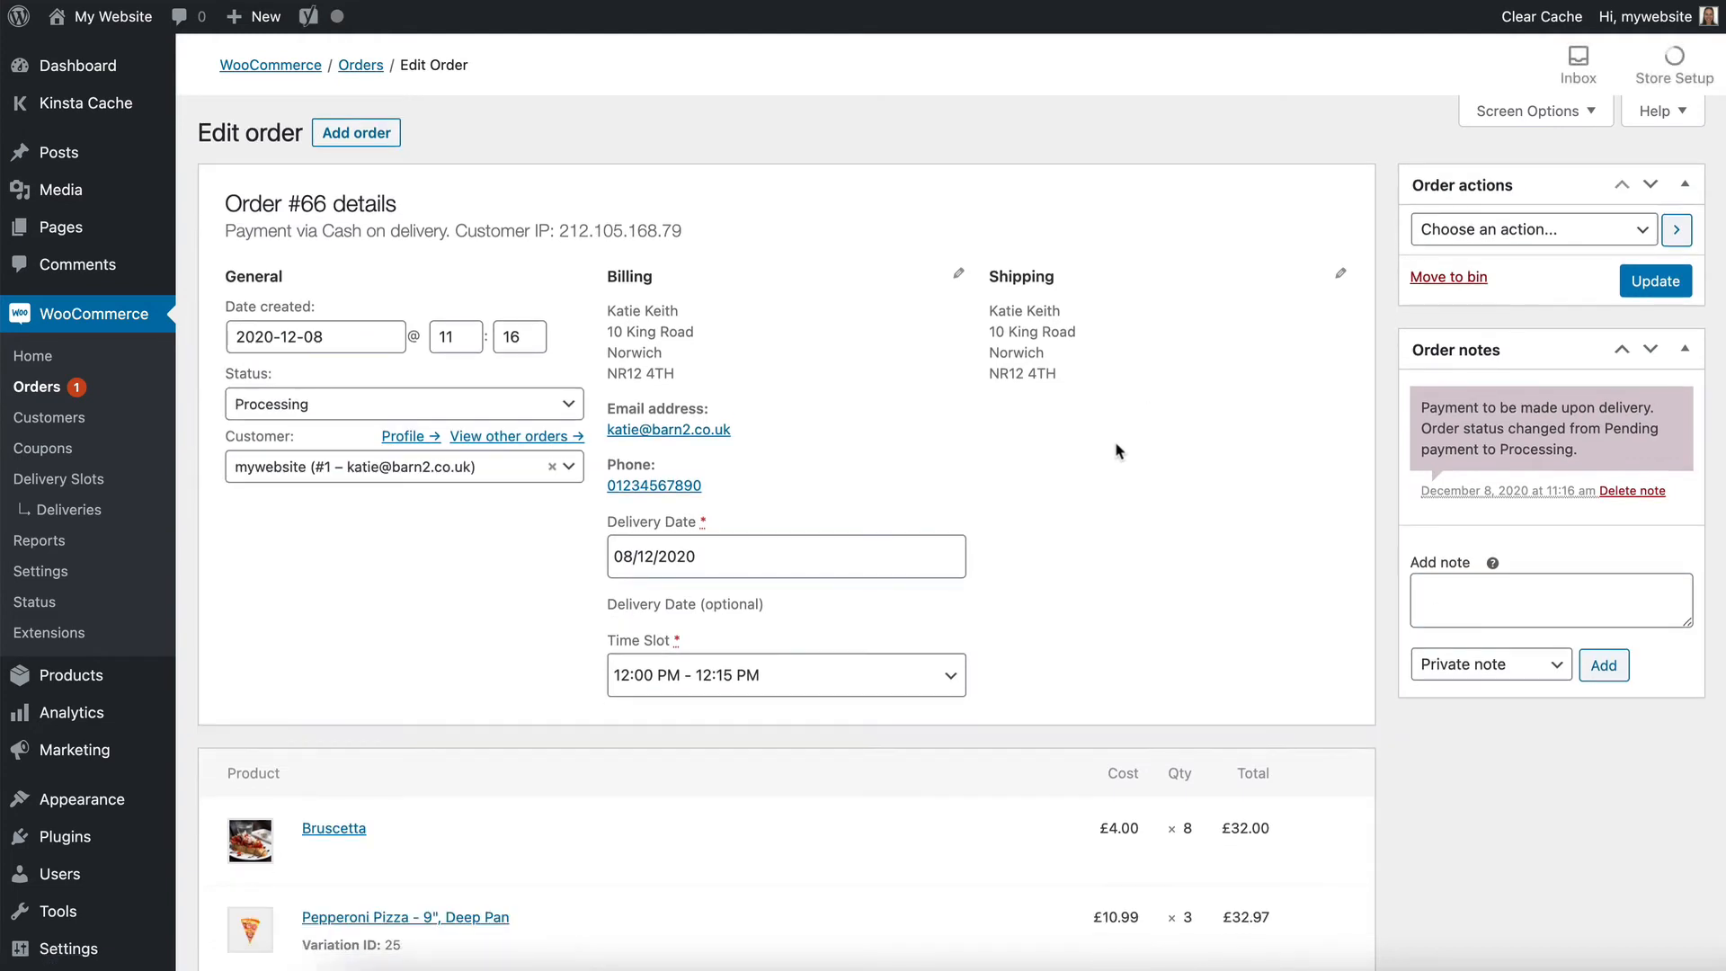
pyautogui.moveTo(539, 416)
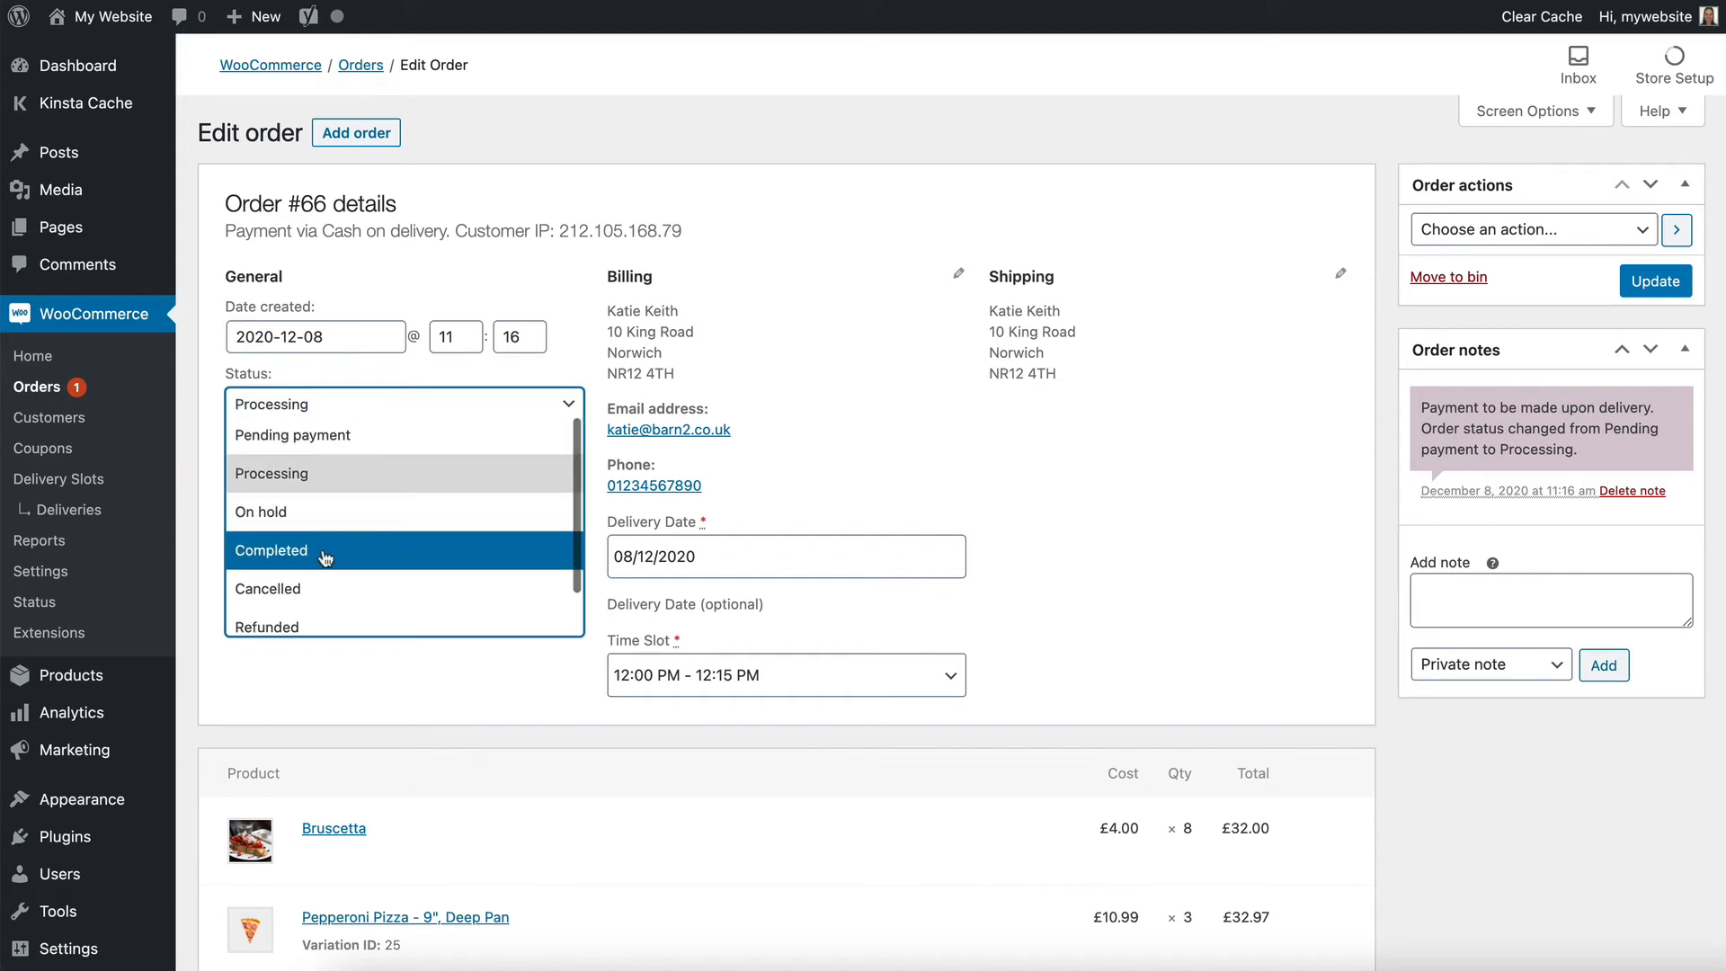
pyautogui.click(271, 551)
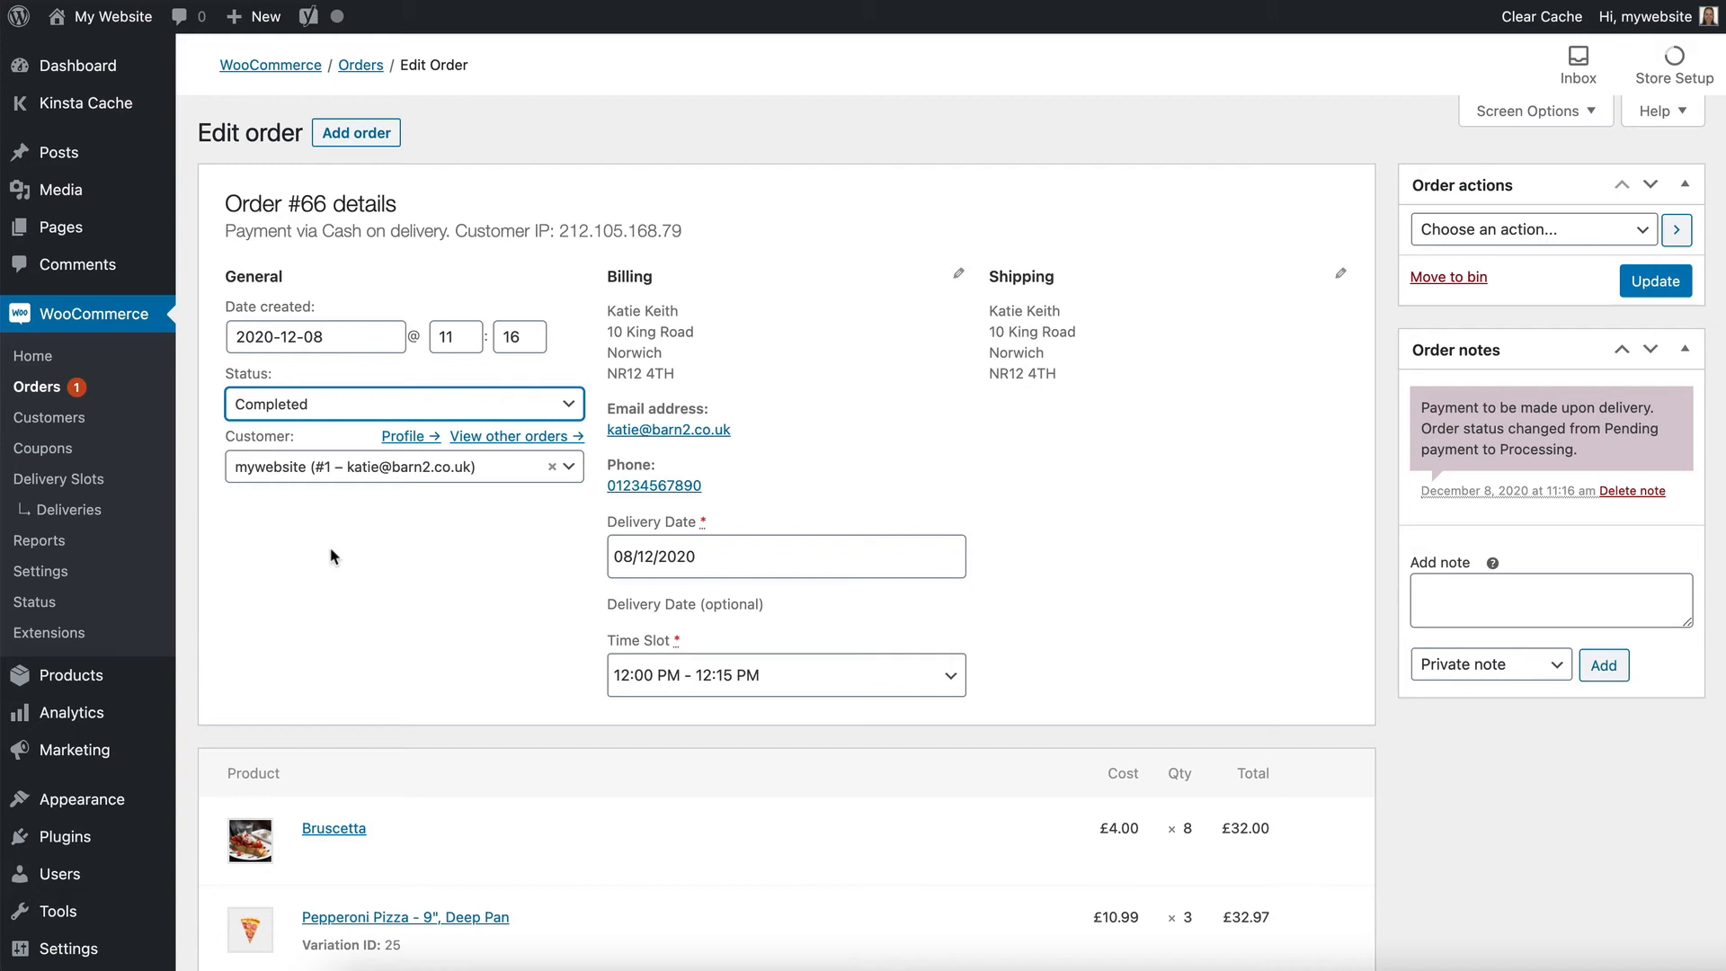
pyautogui.moveTo(1445, 294)
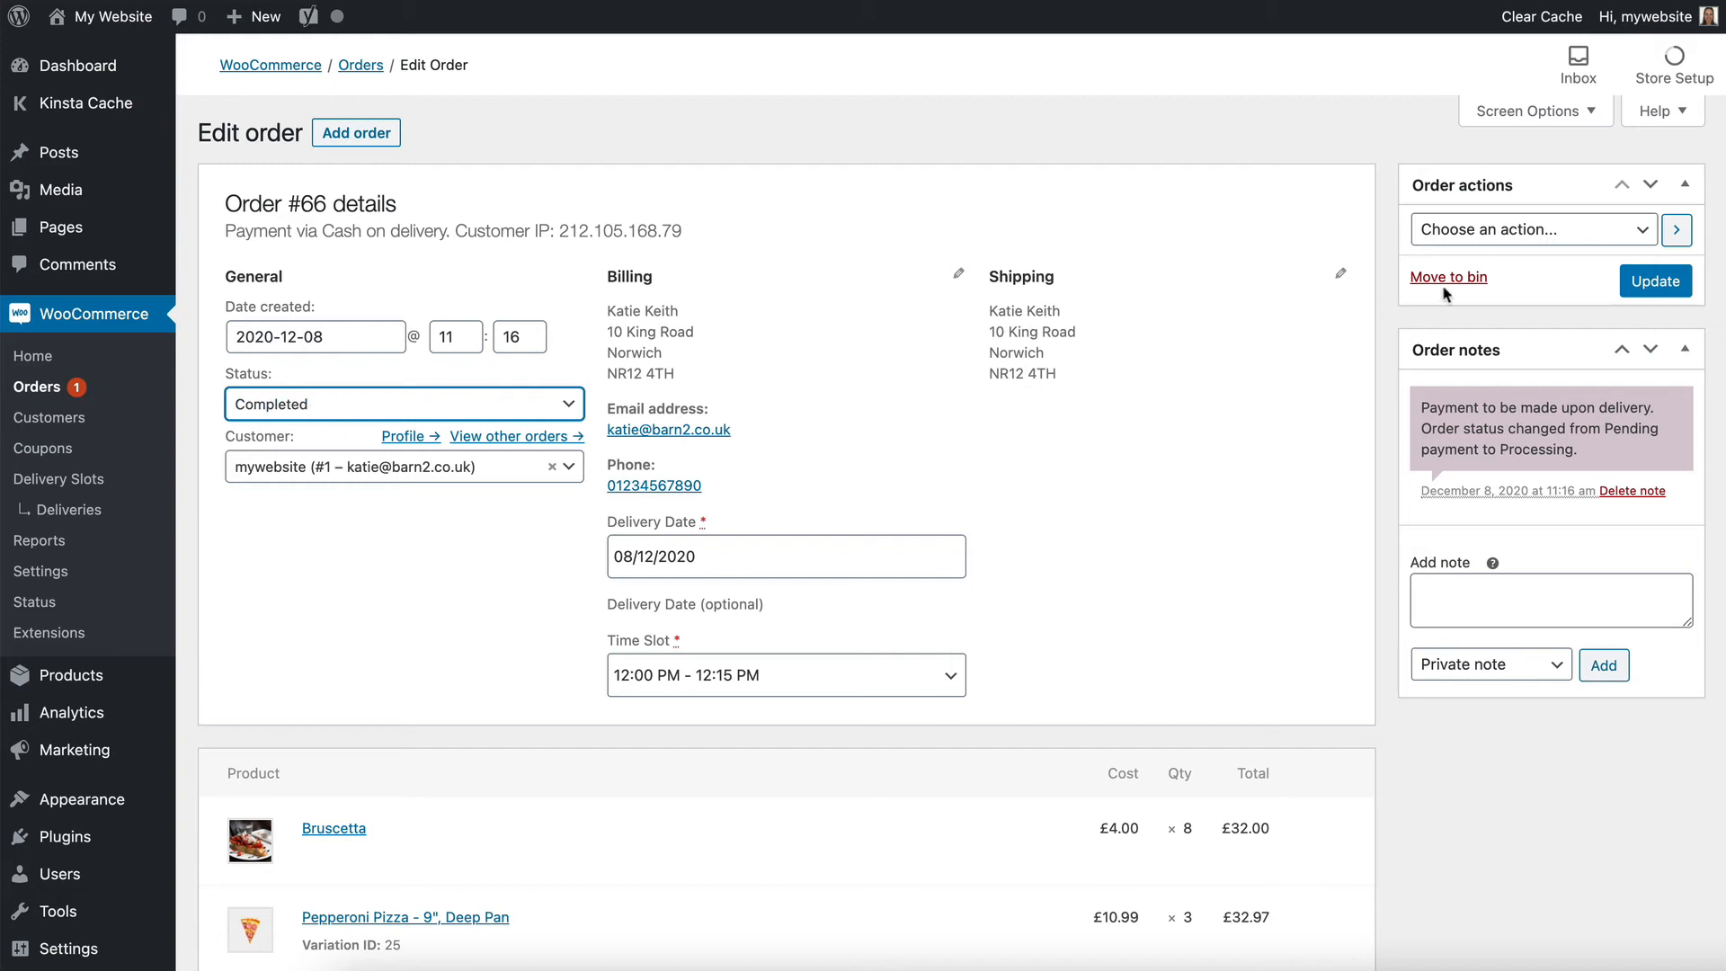
pyautogui.click(1654, 280)
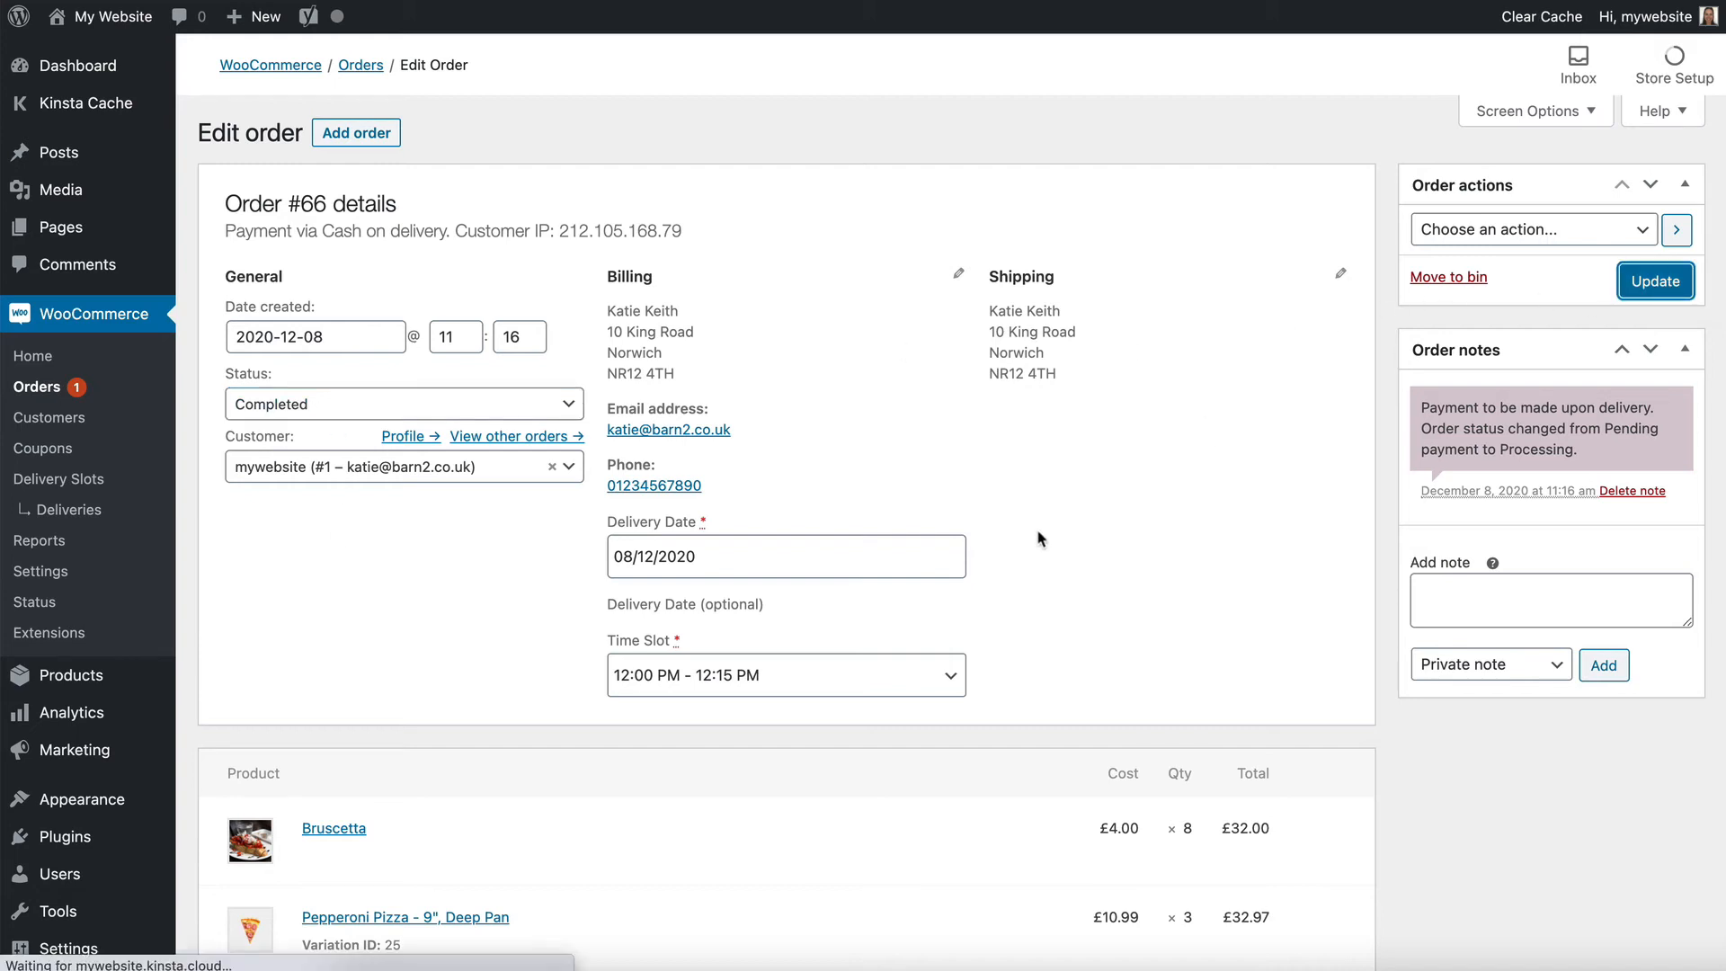
pyautogui.click(1654, 280)
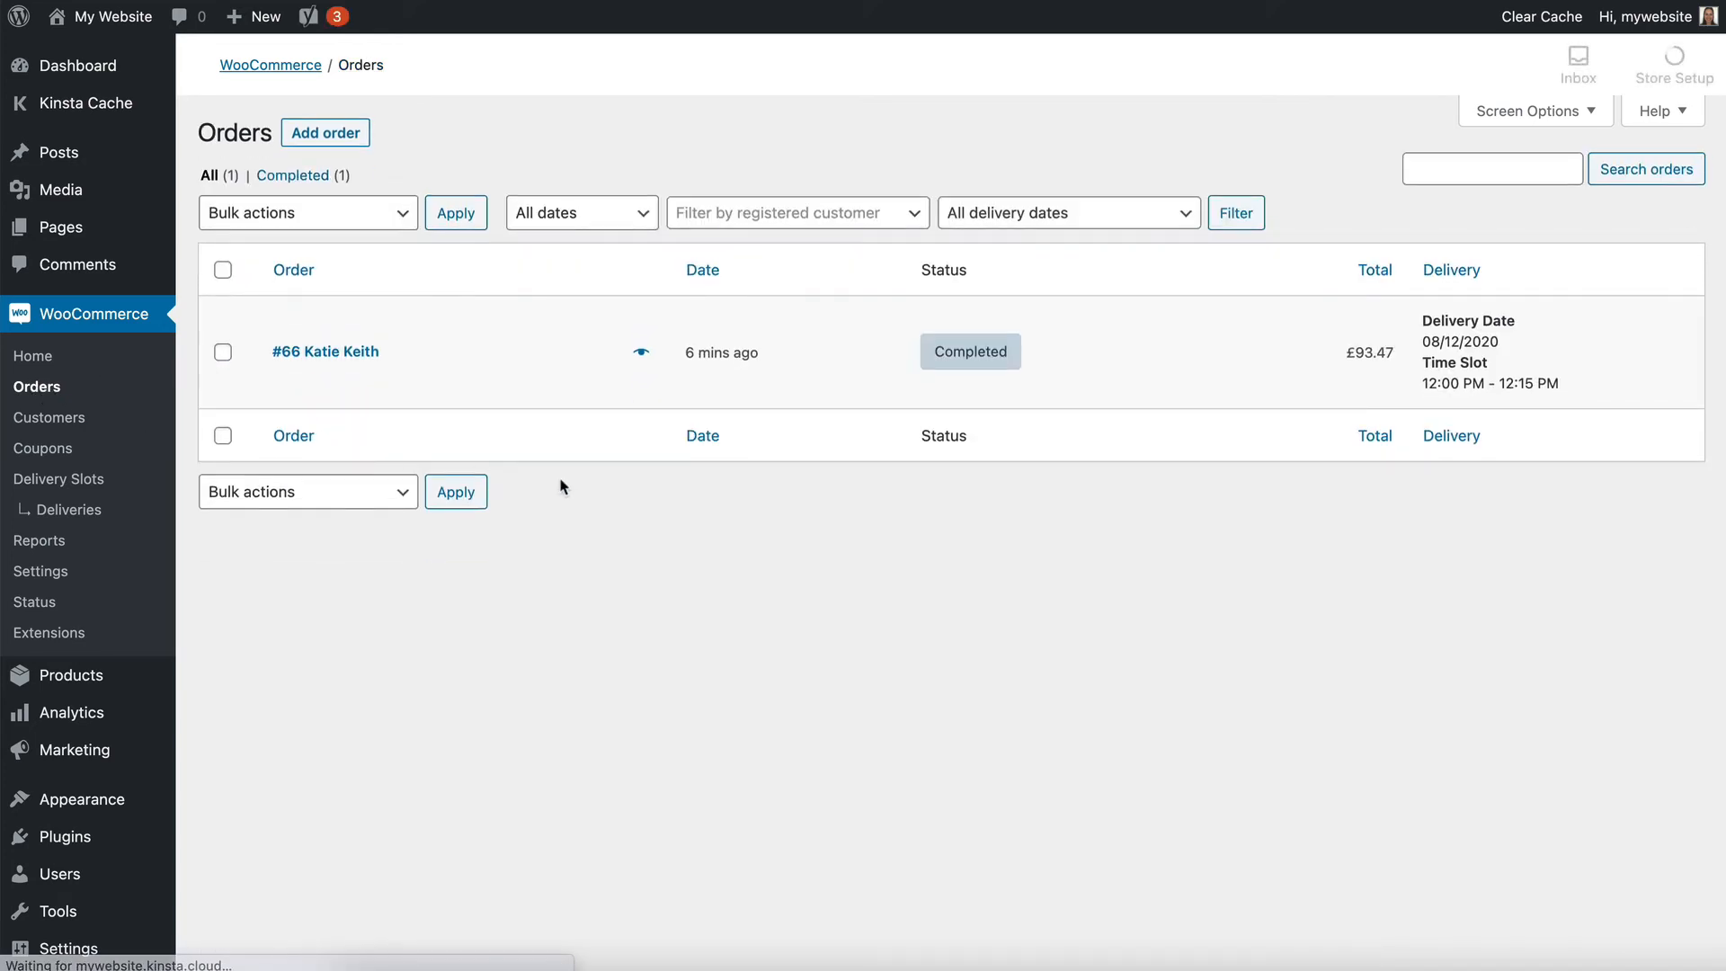
pyautogui.moveTo(970, 352)
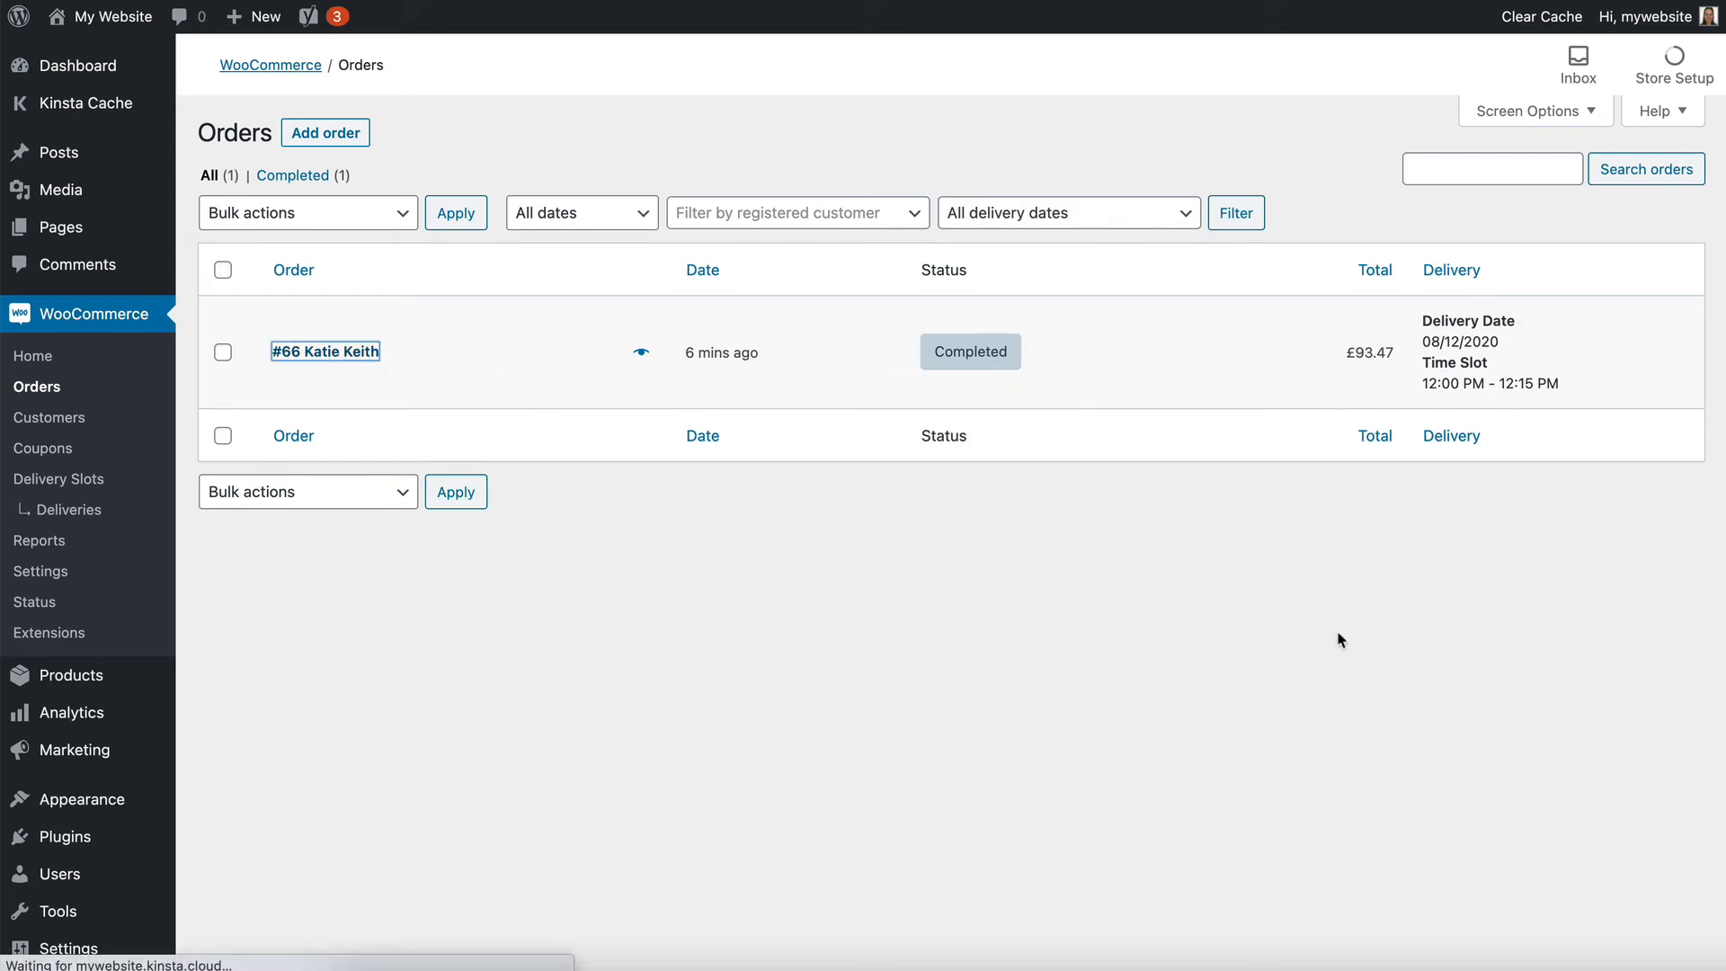
# Step: Reopen order #66 and check its notes log the Processing-to-Completed status change
pyautogui.click(325, 350)
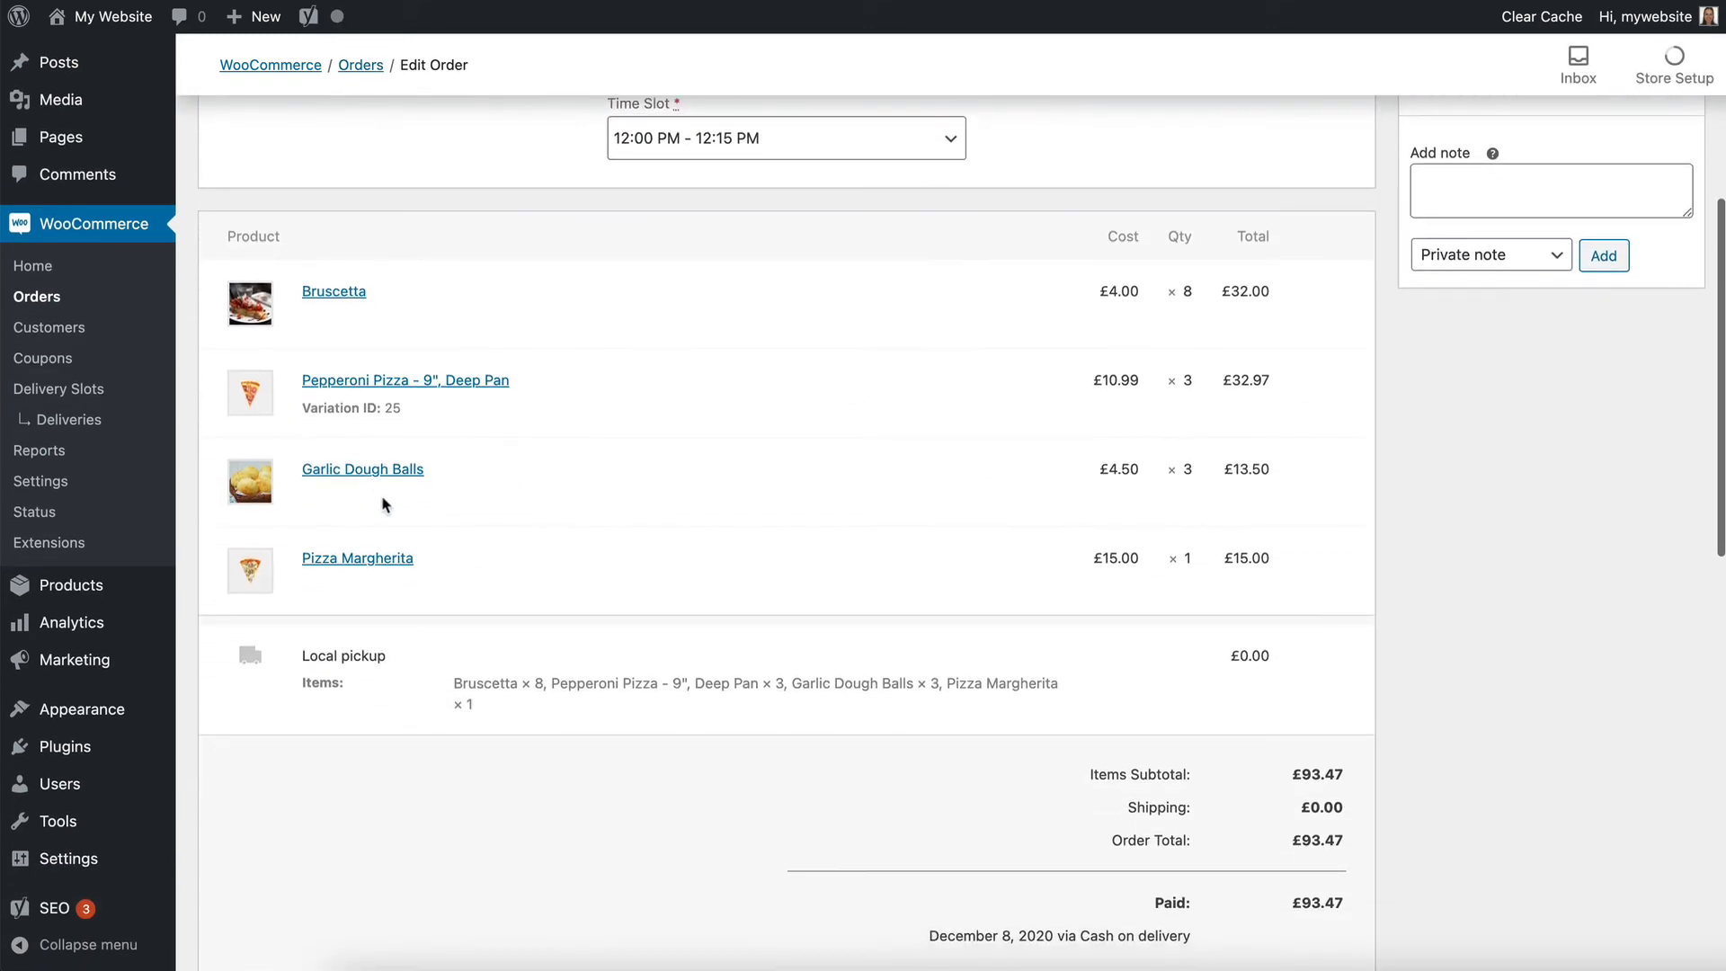
pyautogui.moveTo(451, 564)
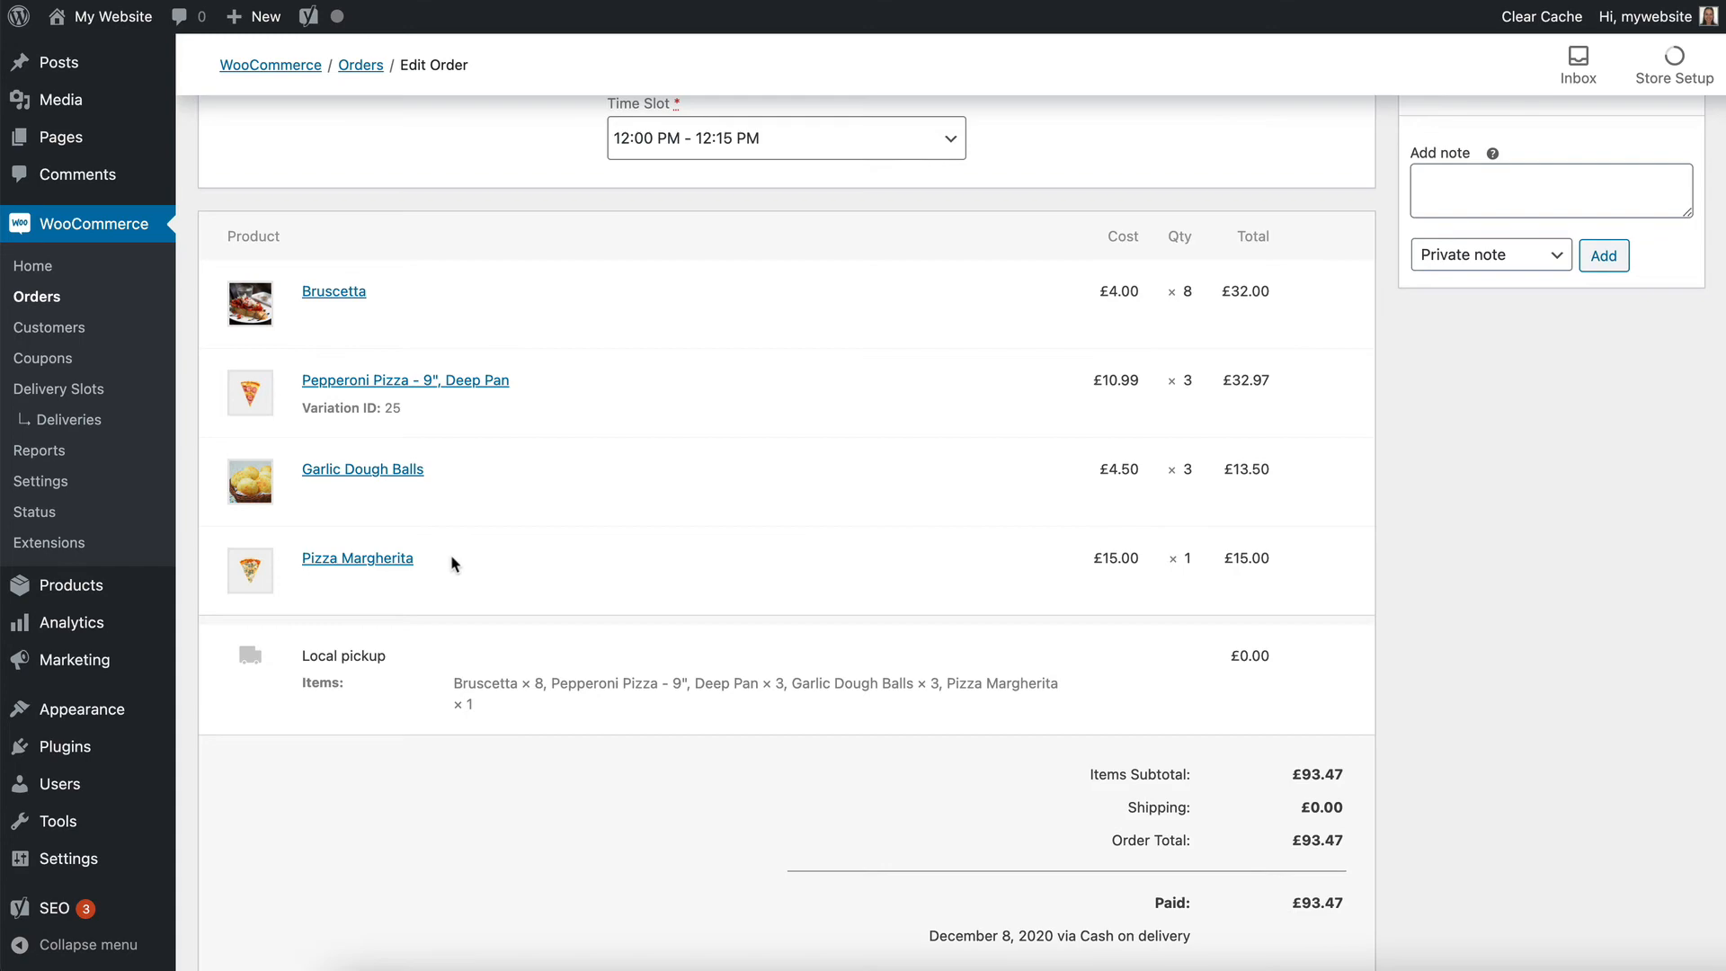
pyautogui.scroll(3)
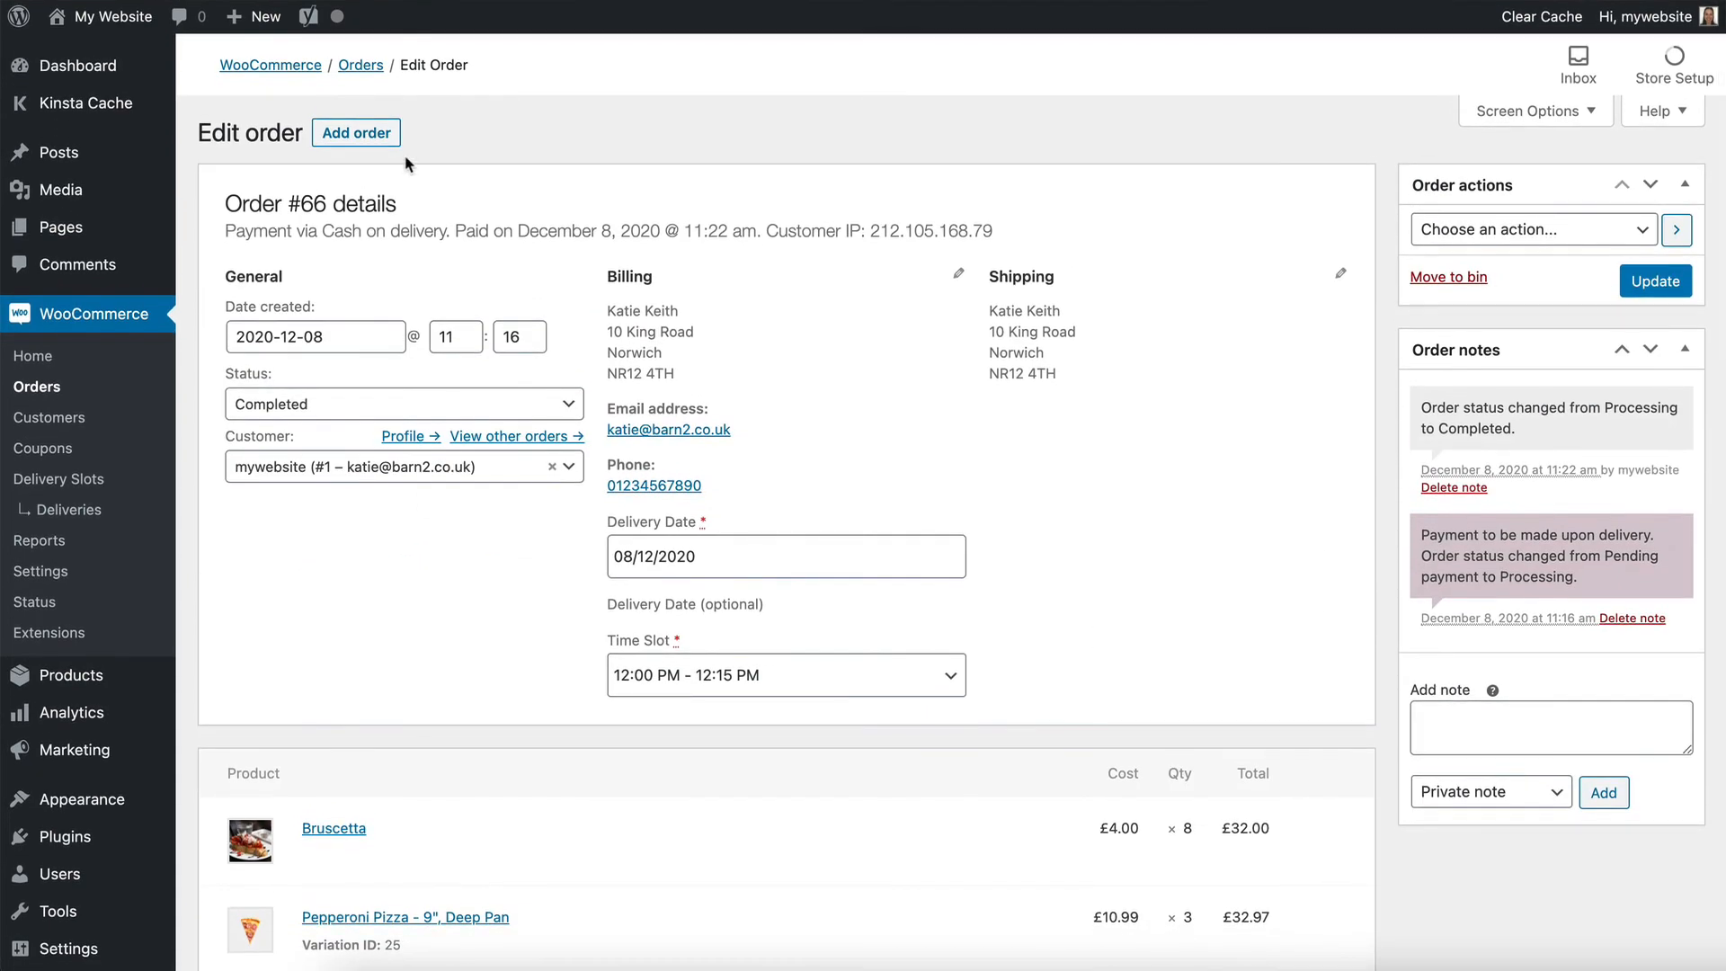
pyautogui.moveTo(529, 251)
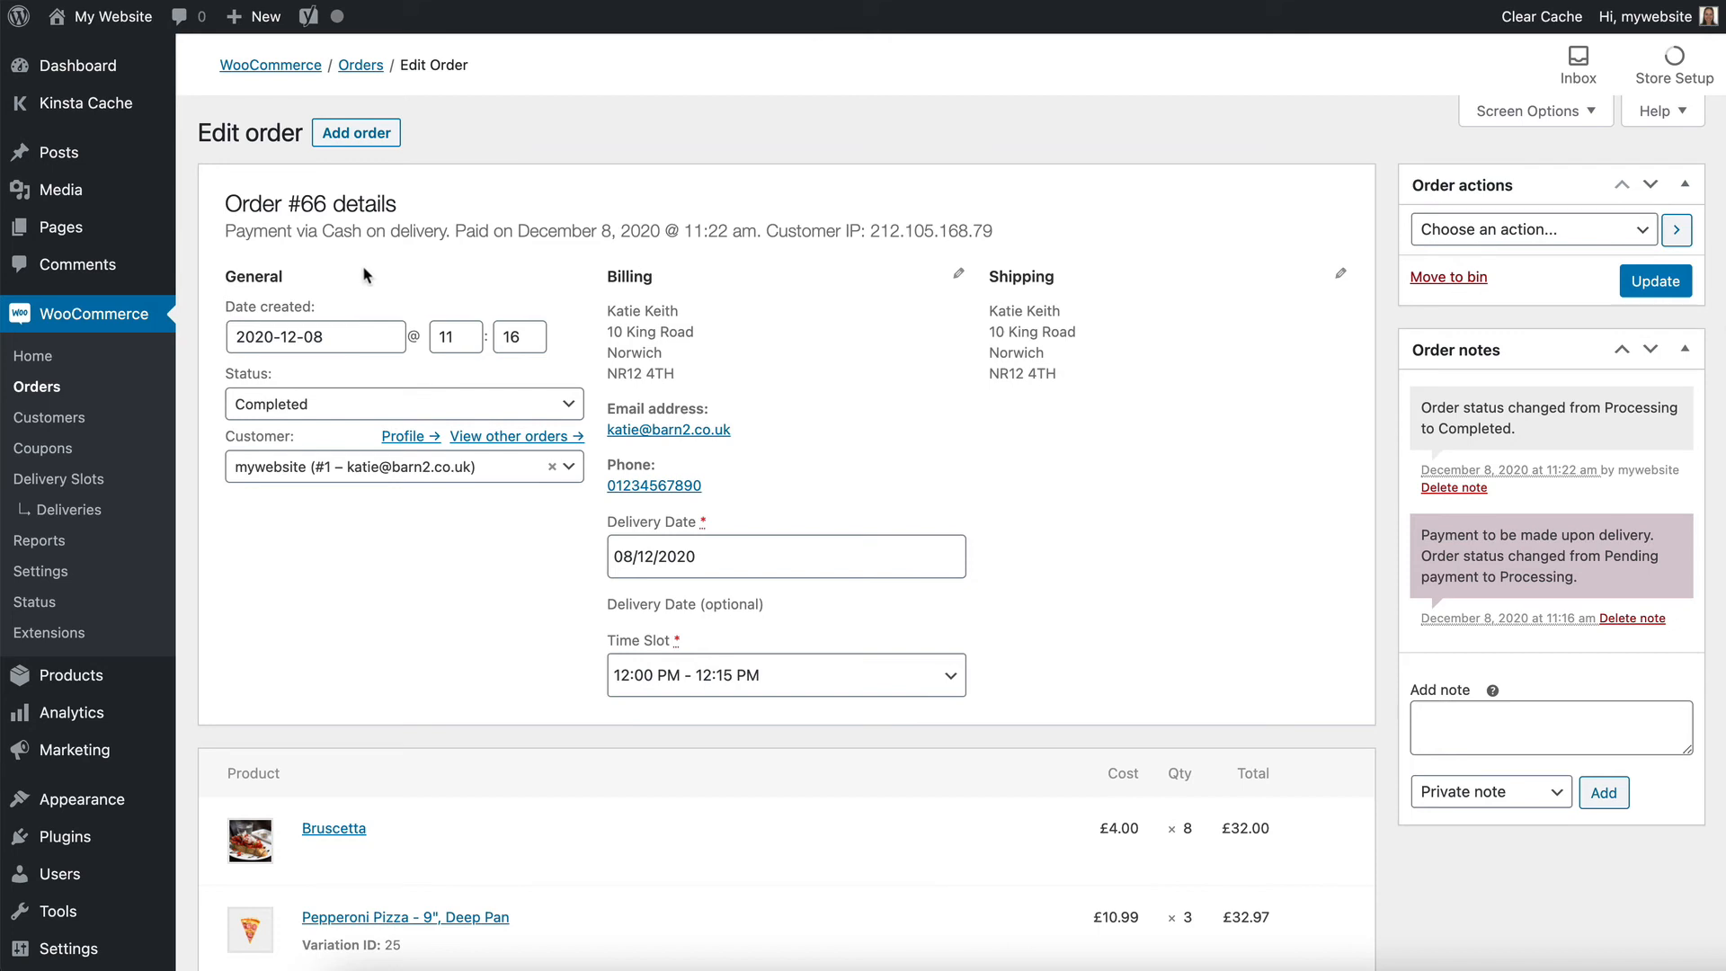
pyautogui.moveTo(36, 386)
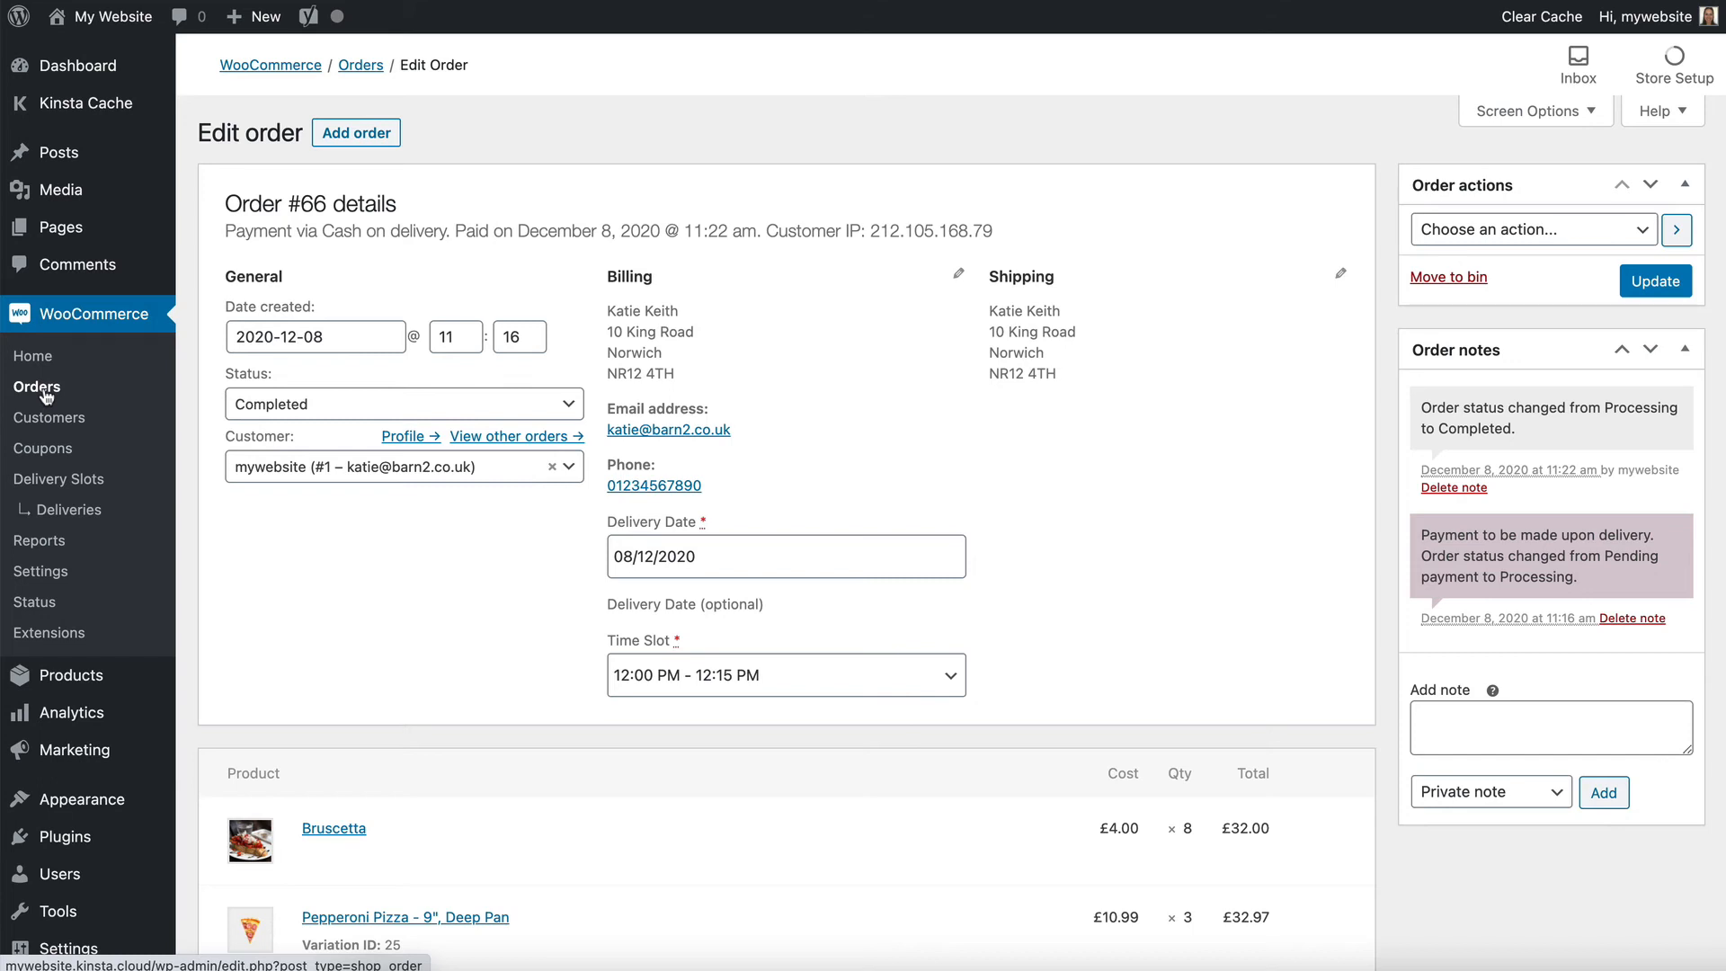
pyautogui.moveTo(561, 271)
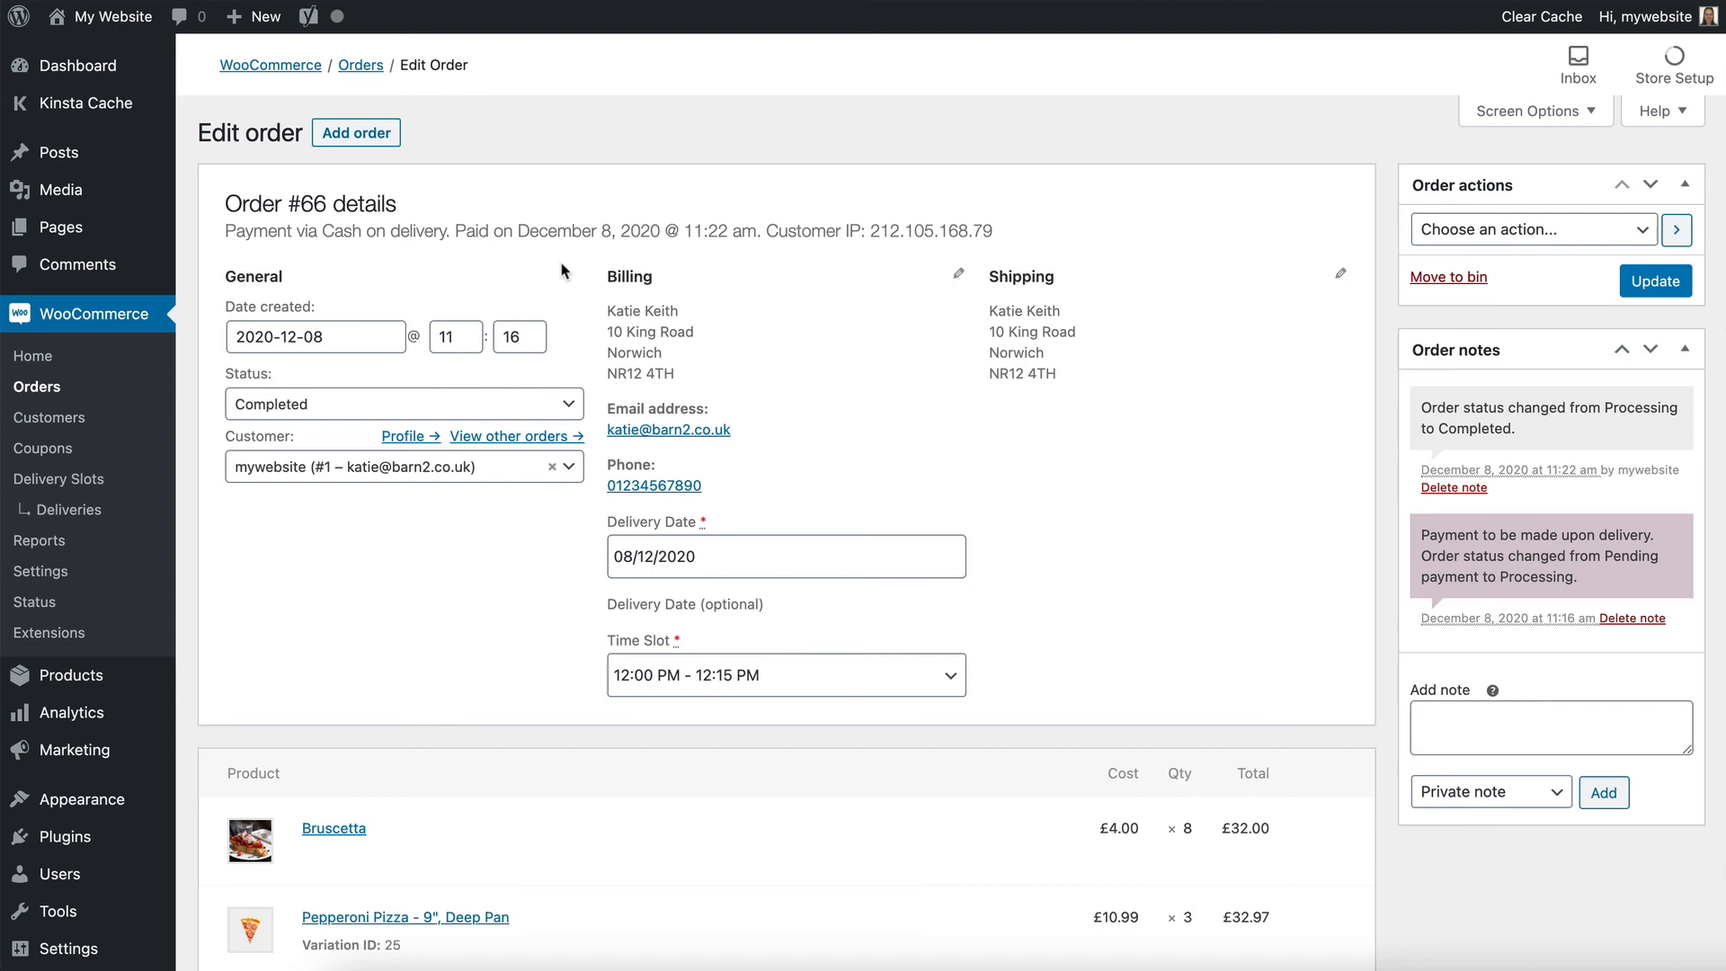
pyautogui.moveTo(567, 269)
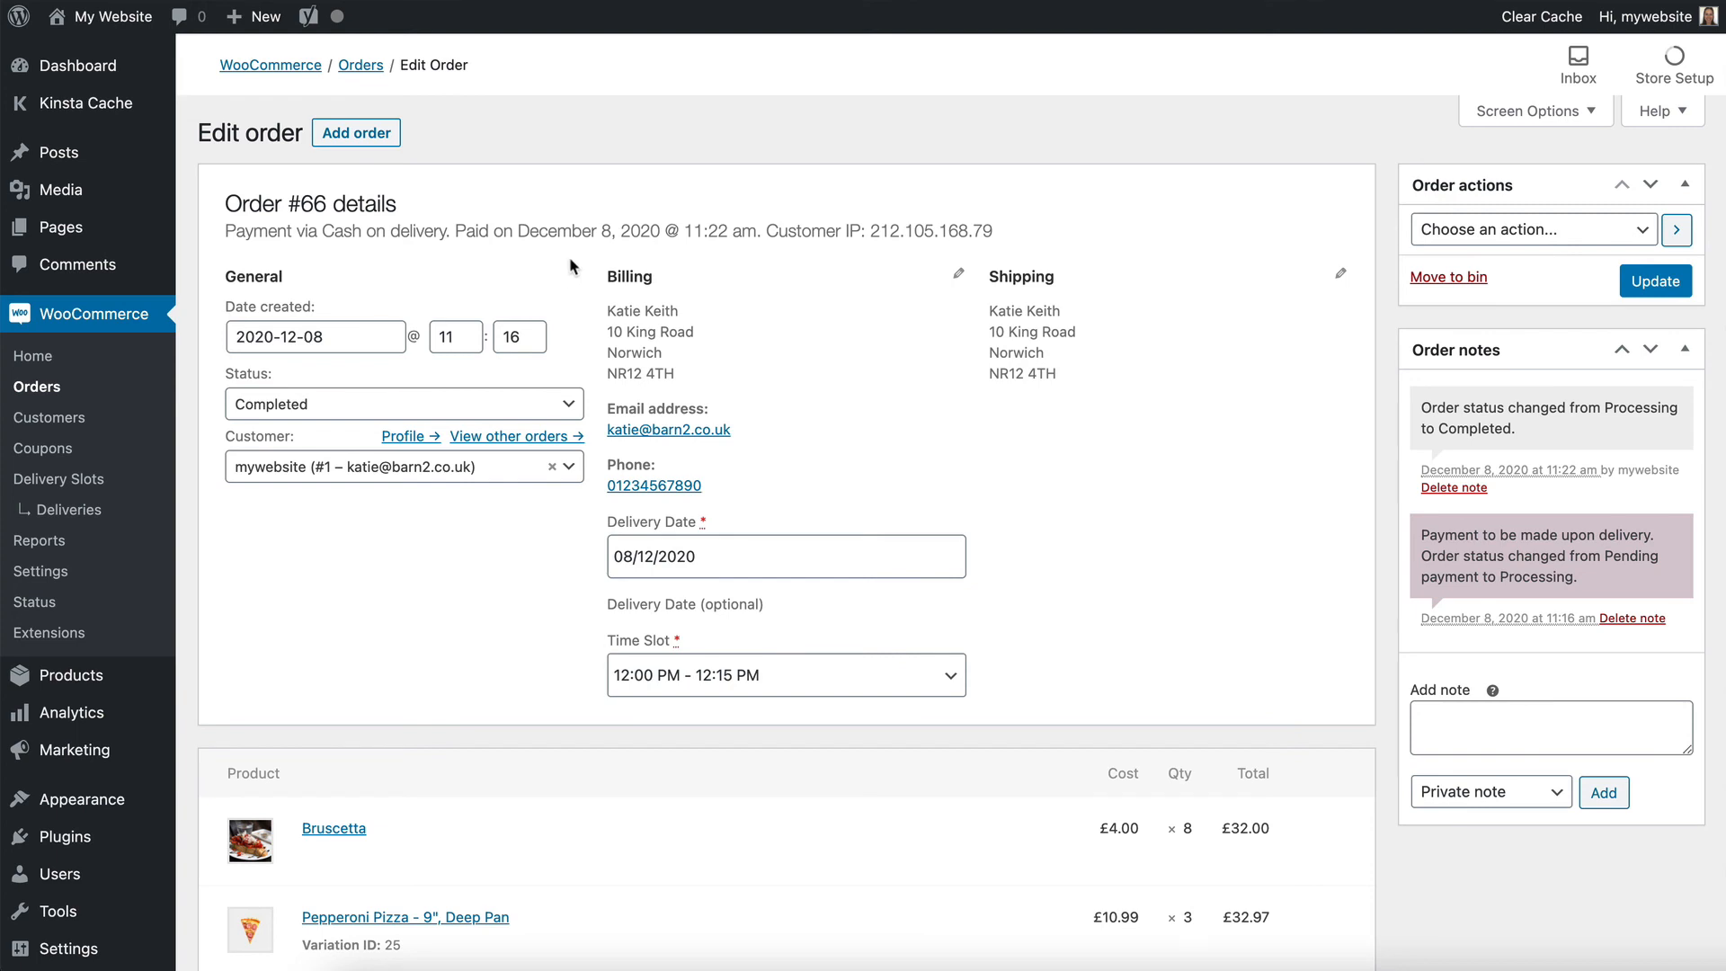